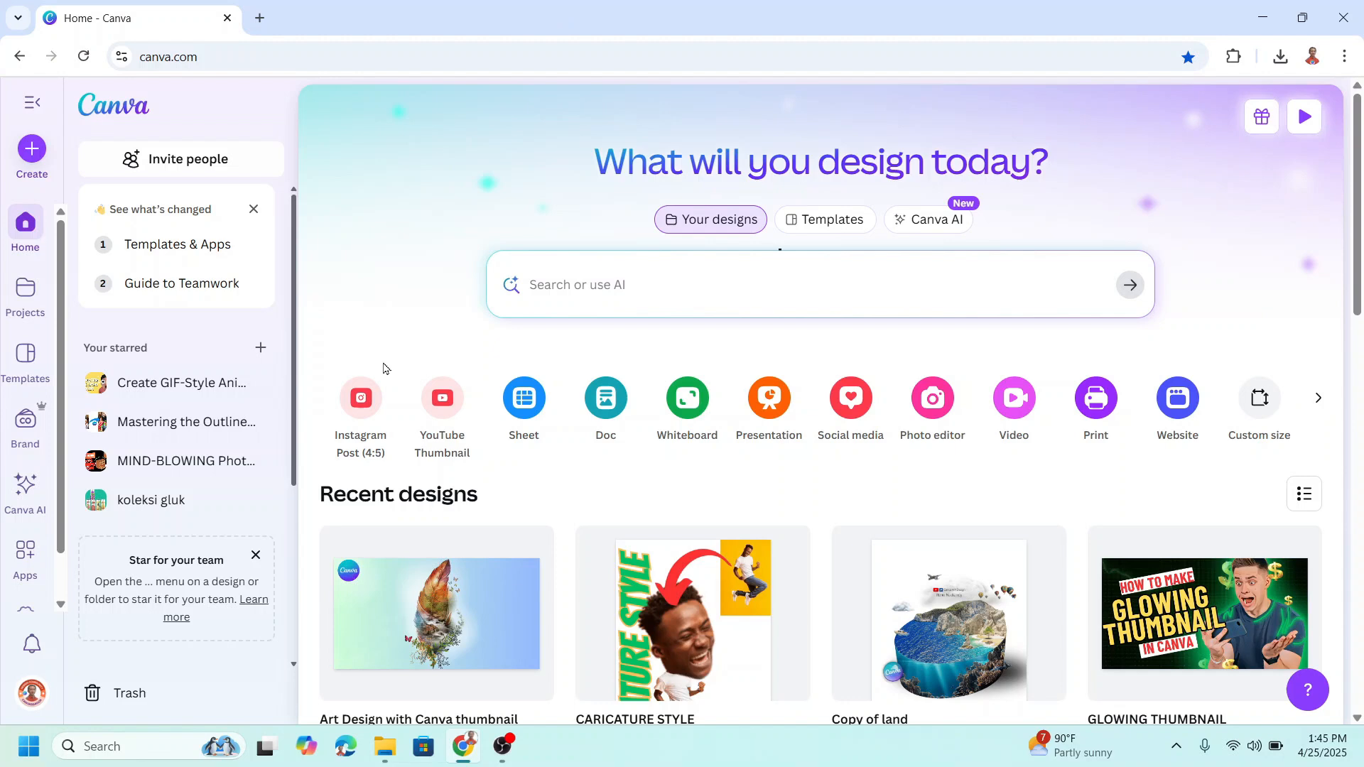
Create a blank Instagram Post (4:5) design and show the Elements library.
click(360, 409)
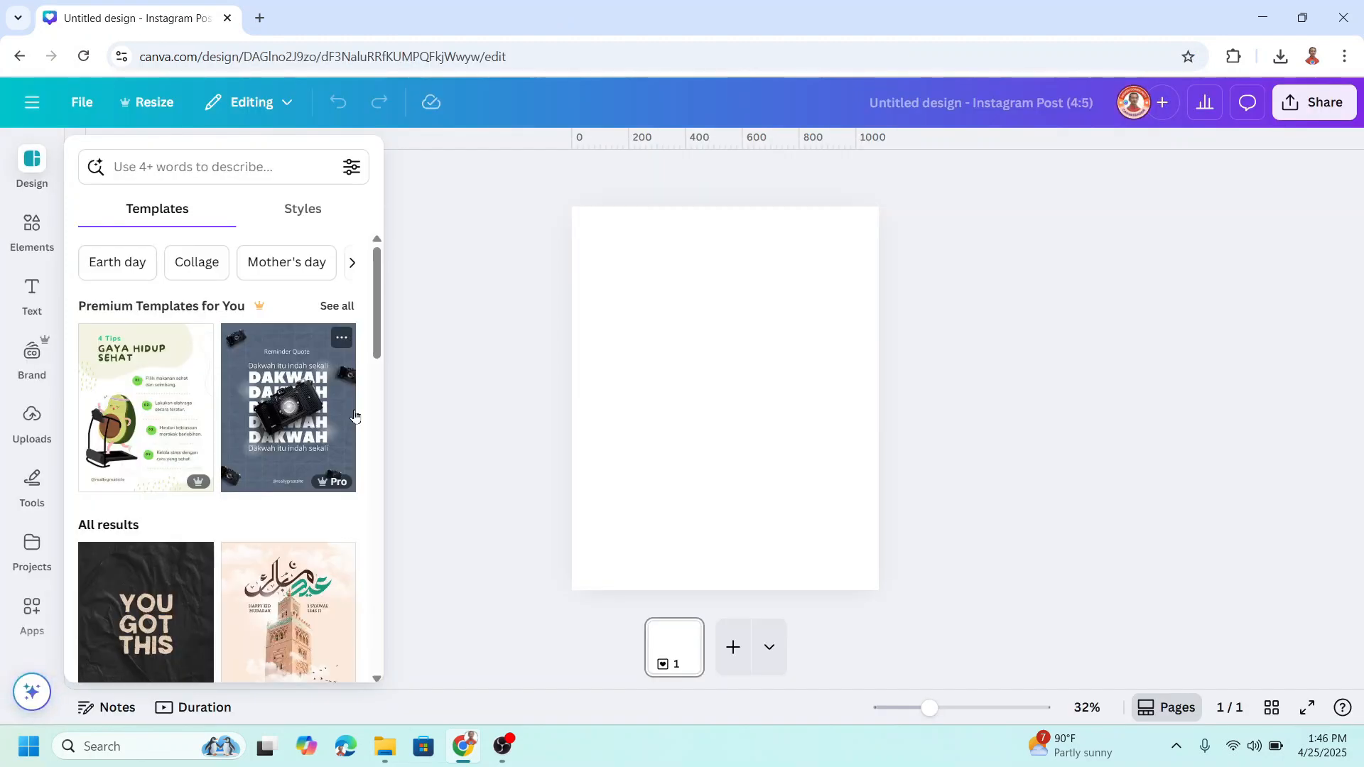
click(32, 230)
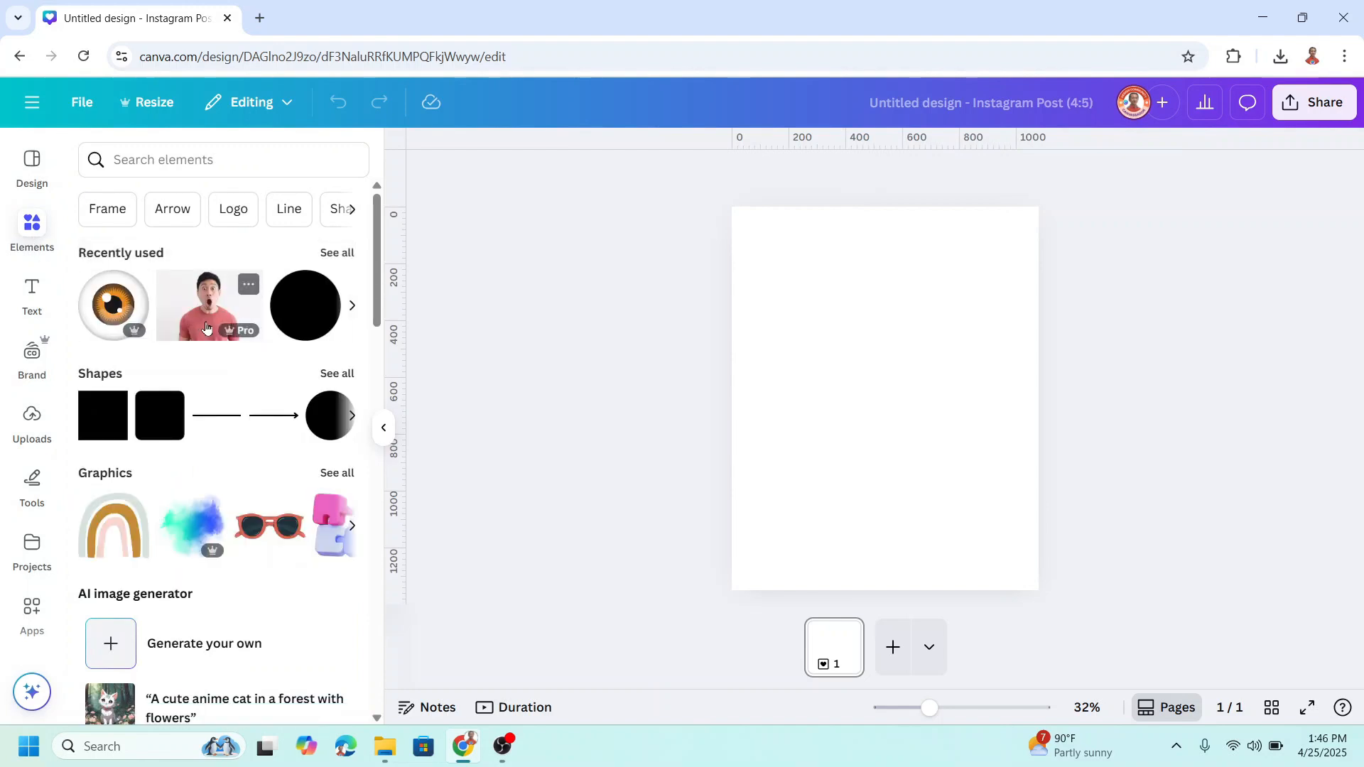
Add the surprised man photo, enlarge it, and stack an aligned duplicate on top.
click(209, 306)
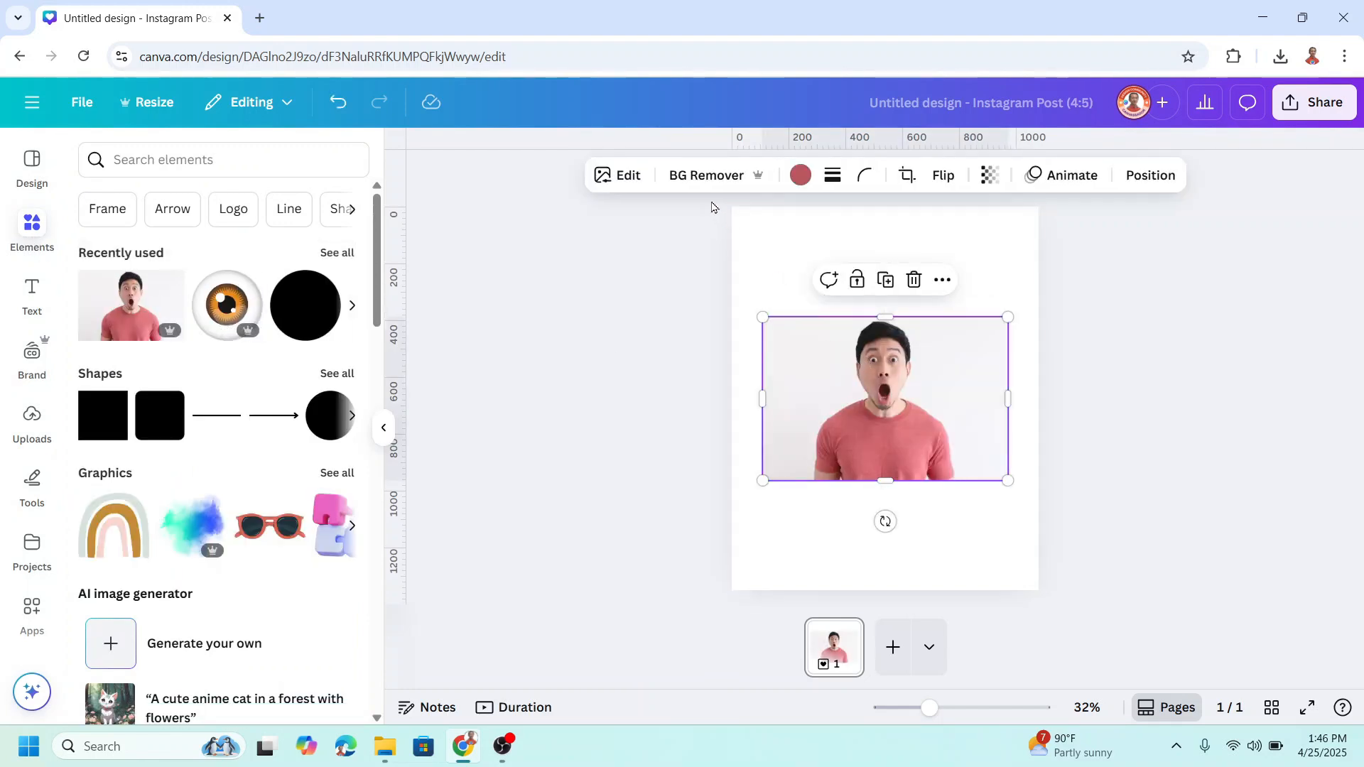
click(706, 175)
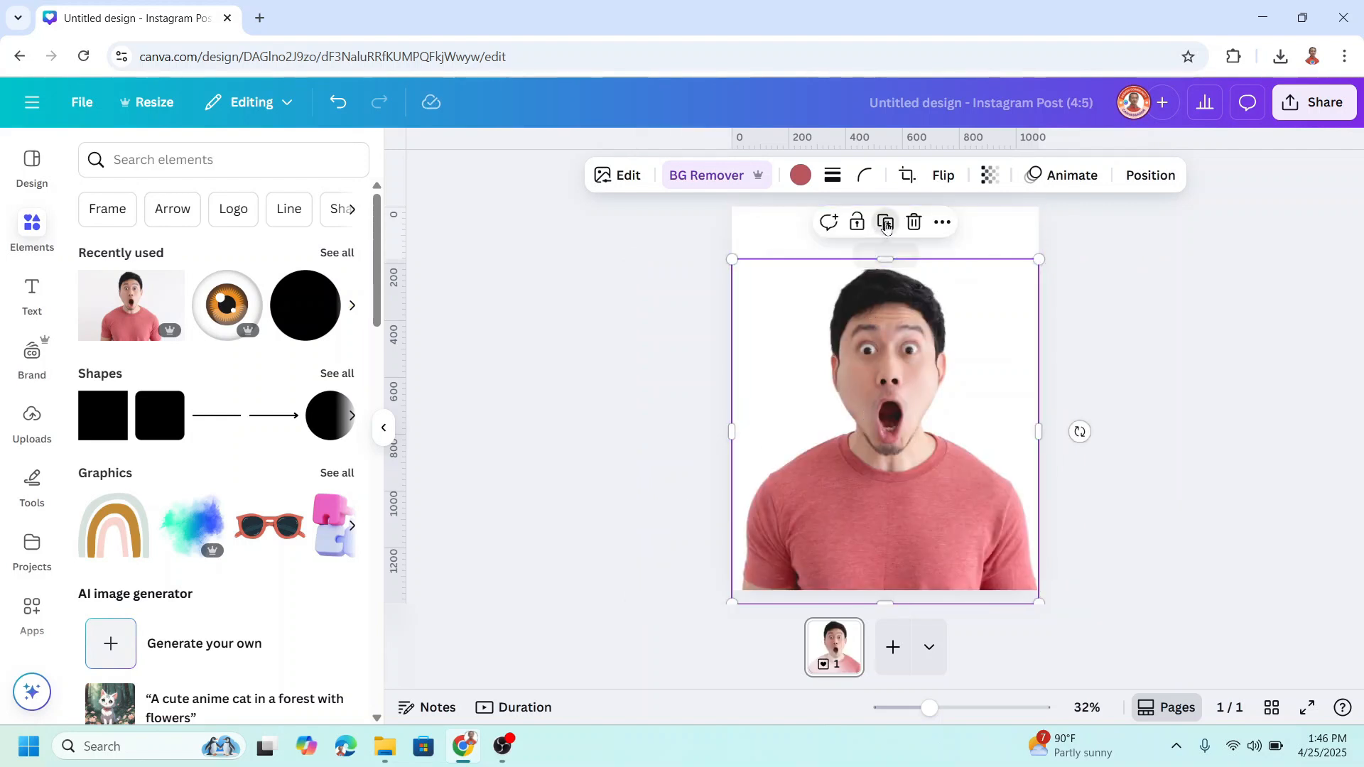
click(884, 221)
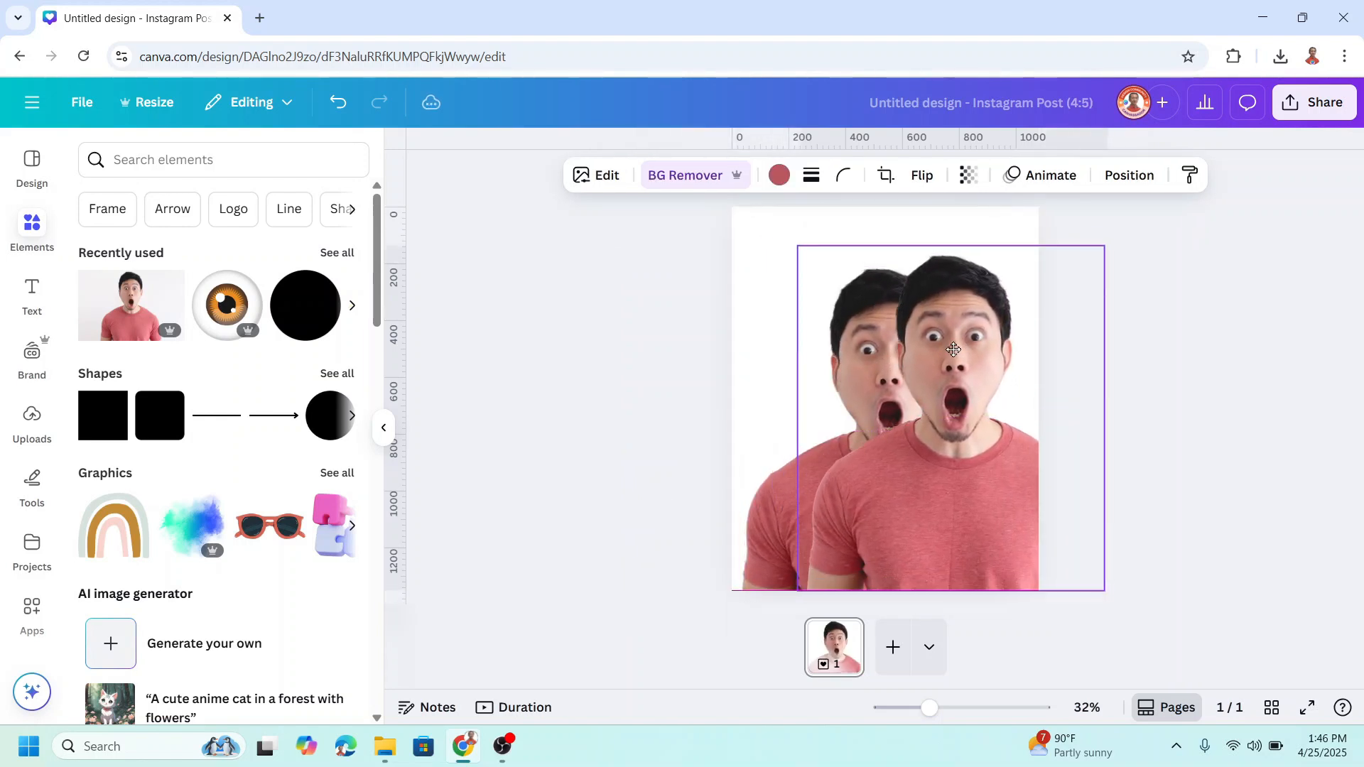
drag(953, 348, 889, 363)
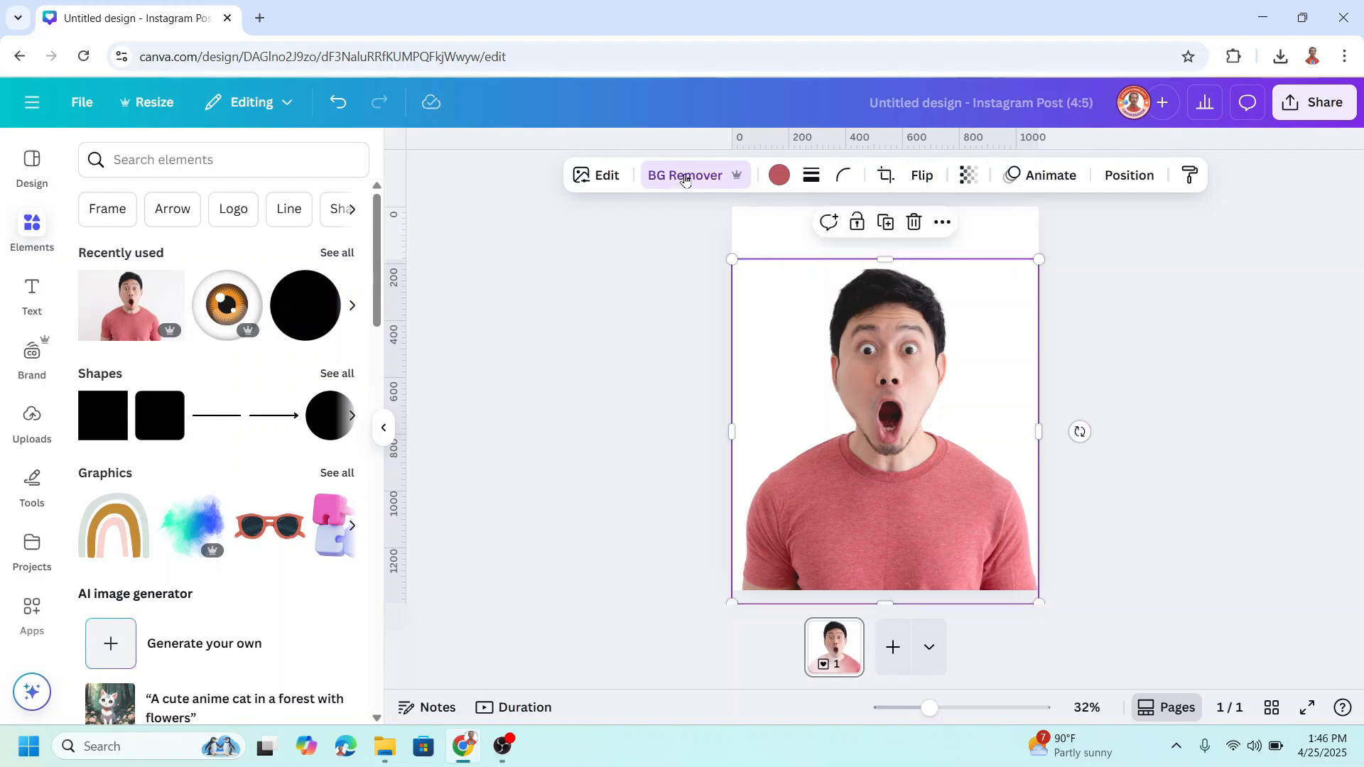
Erase the neck, shirt and shoulders from the top copy using a larger brush.
click(686, 175)
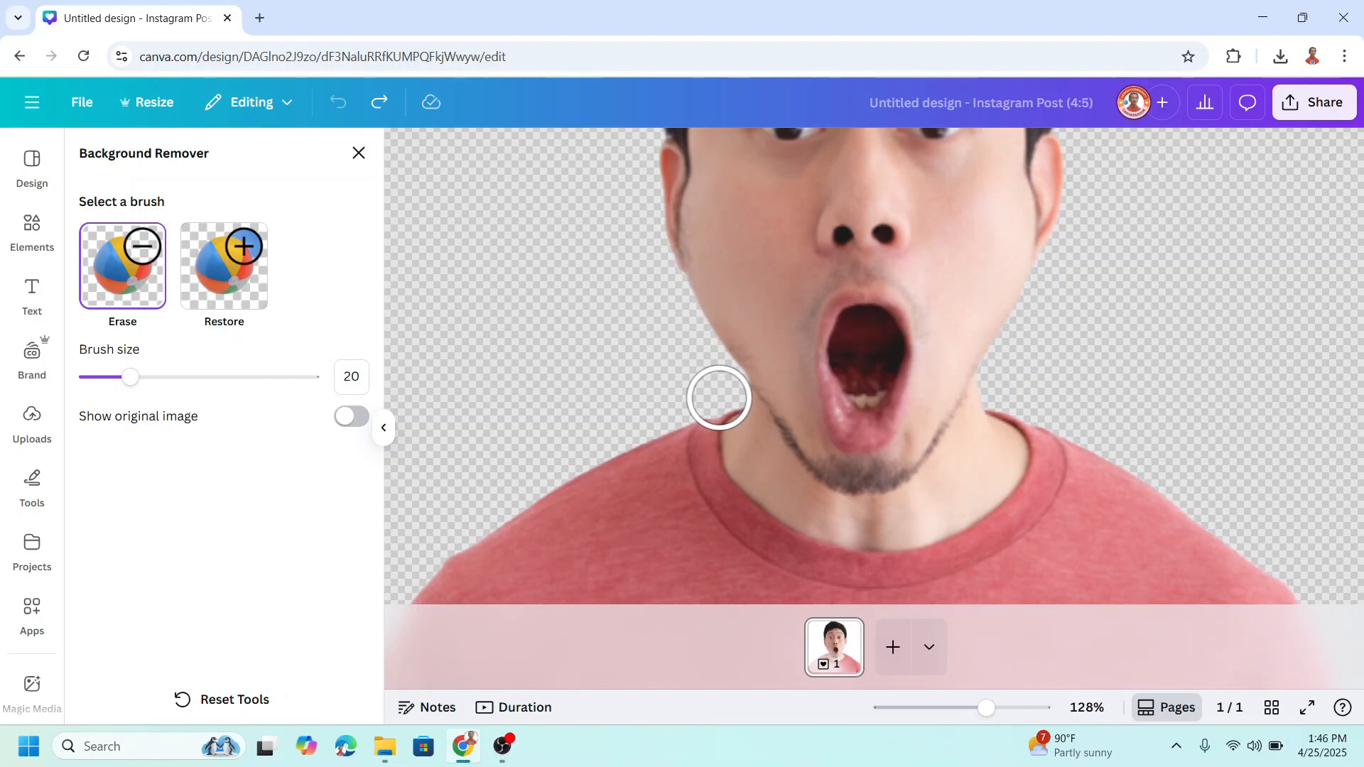
drag(718, 398, 759, 458)
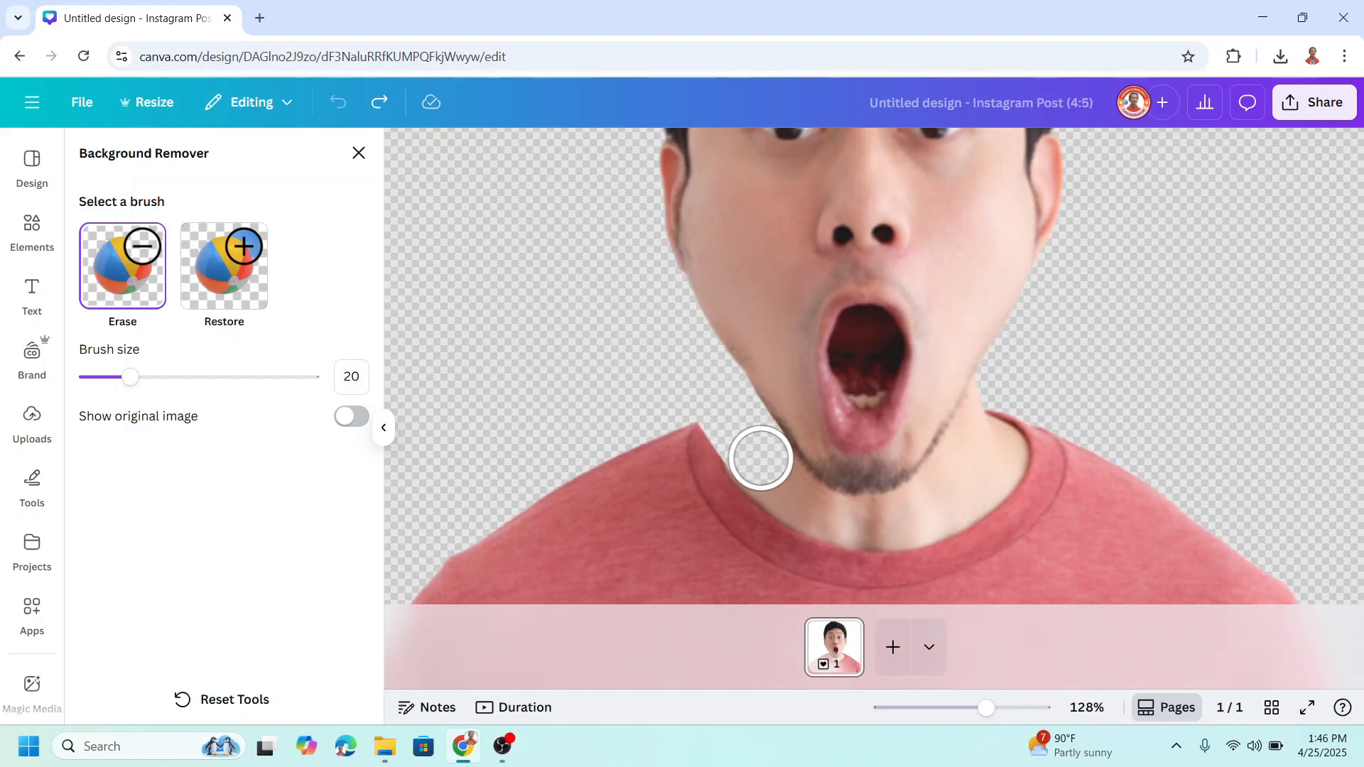
drag(759, 458, 963, 464)
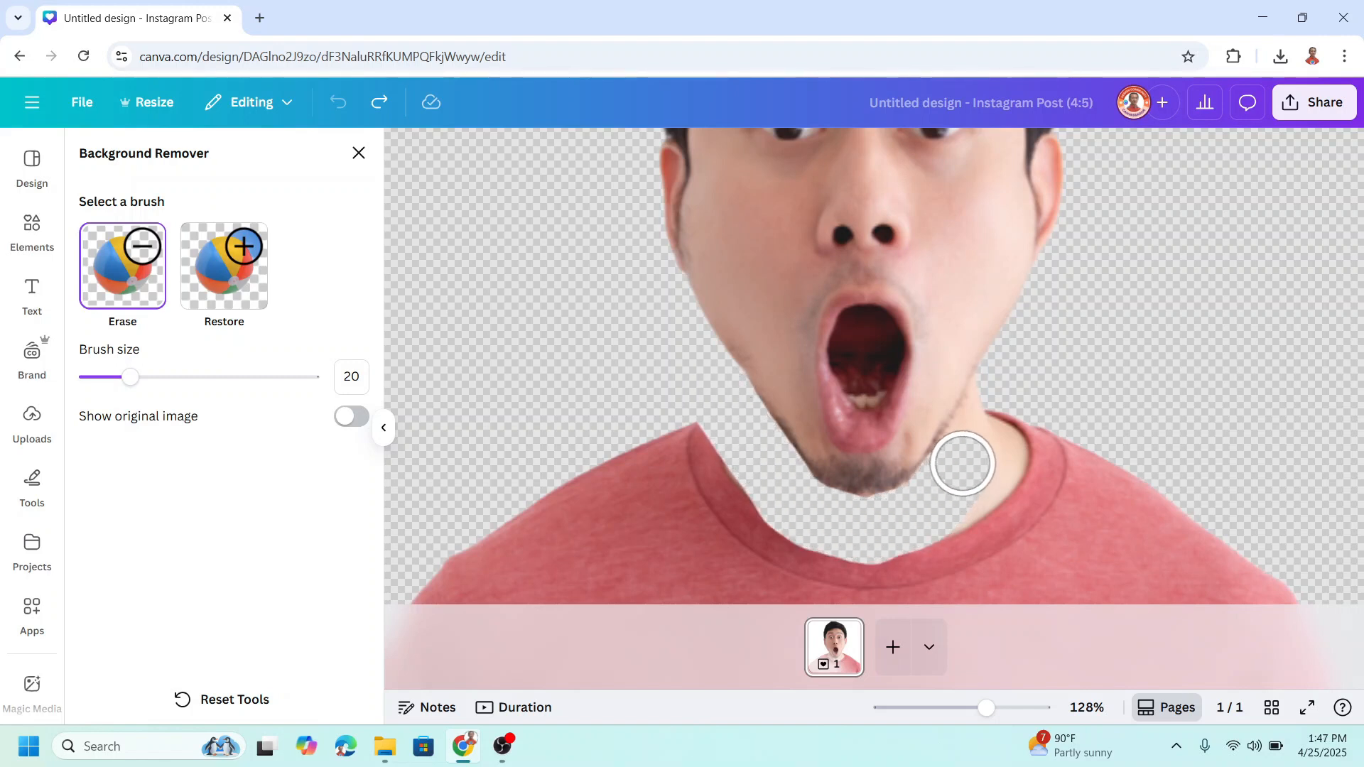
drag(131, 376, 302, 376)
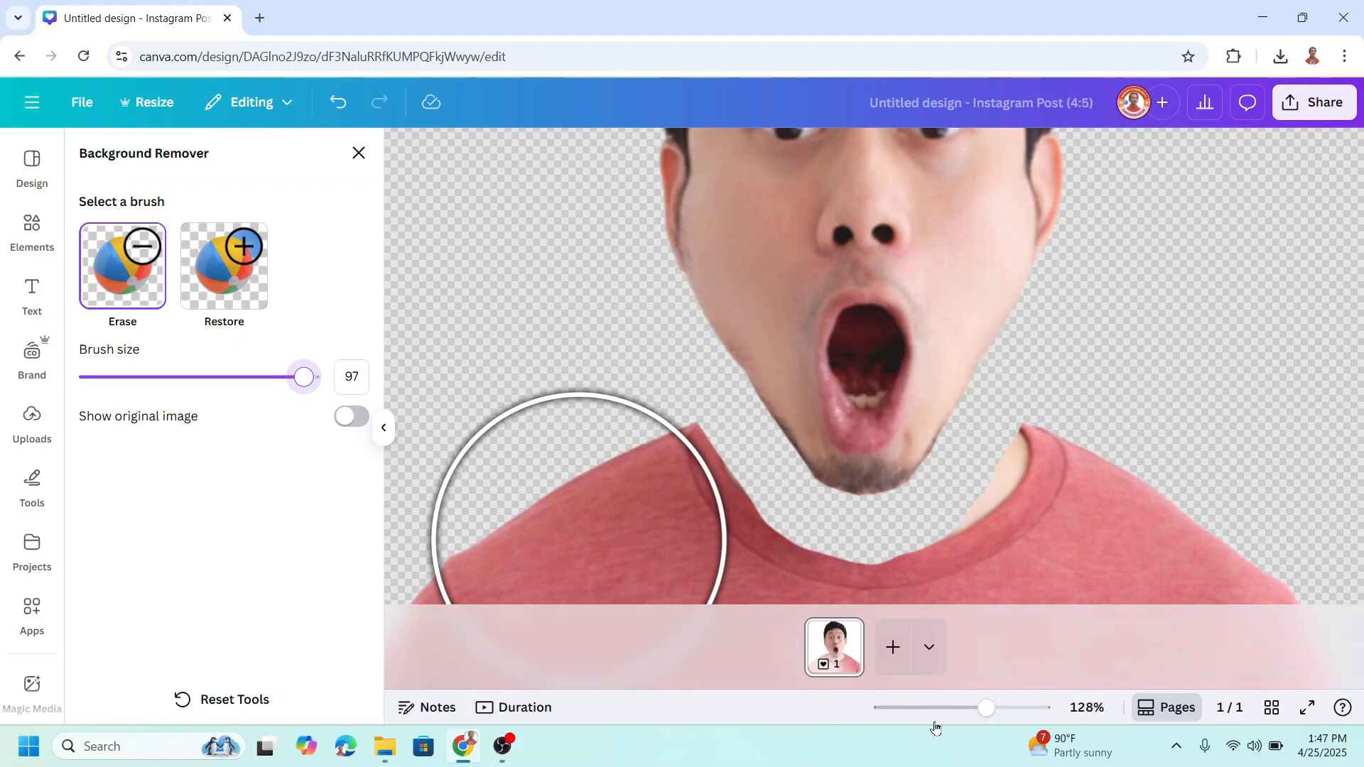
drag(985, 708, 928, 707)
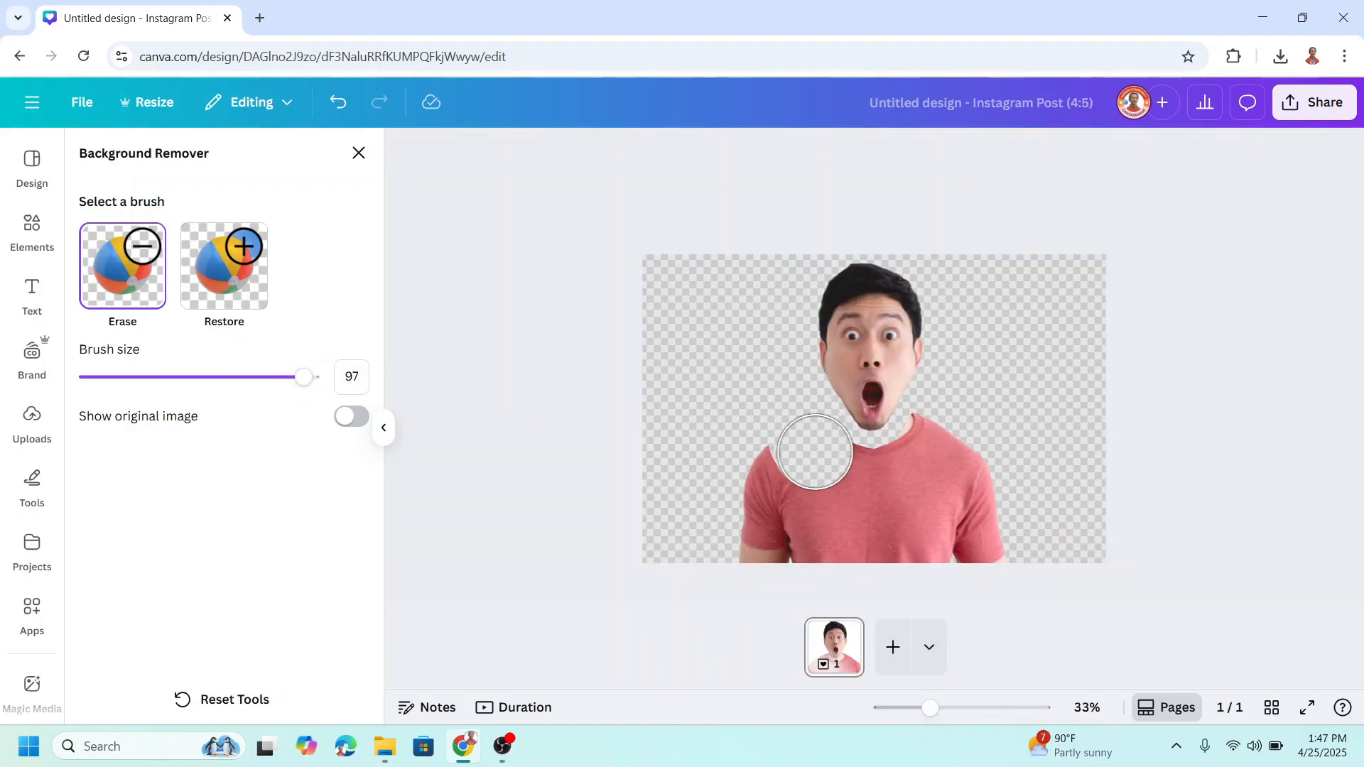
drag(813, 450, 900, 502)
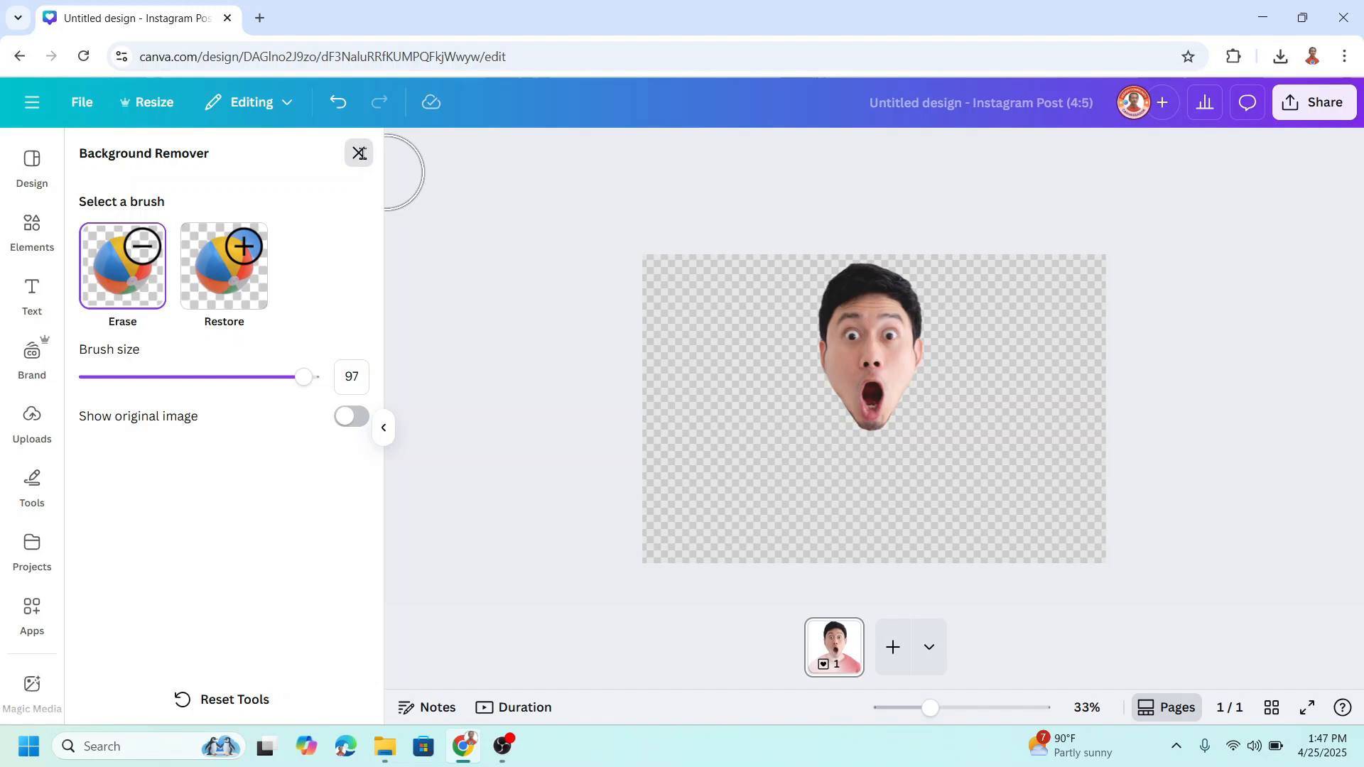
click(357, 154)
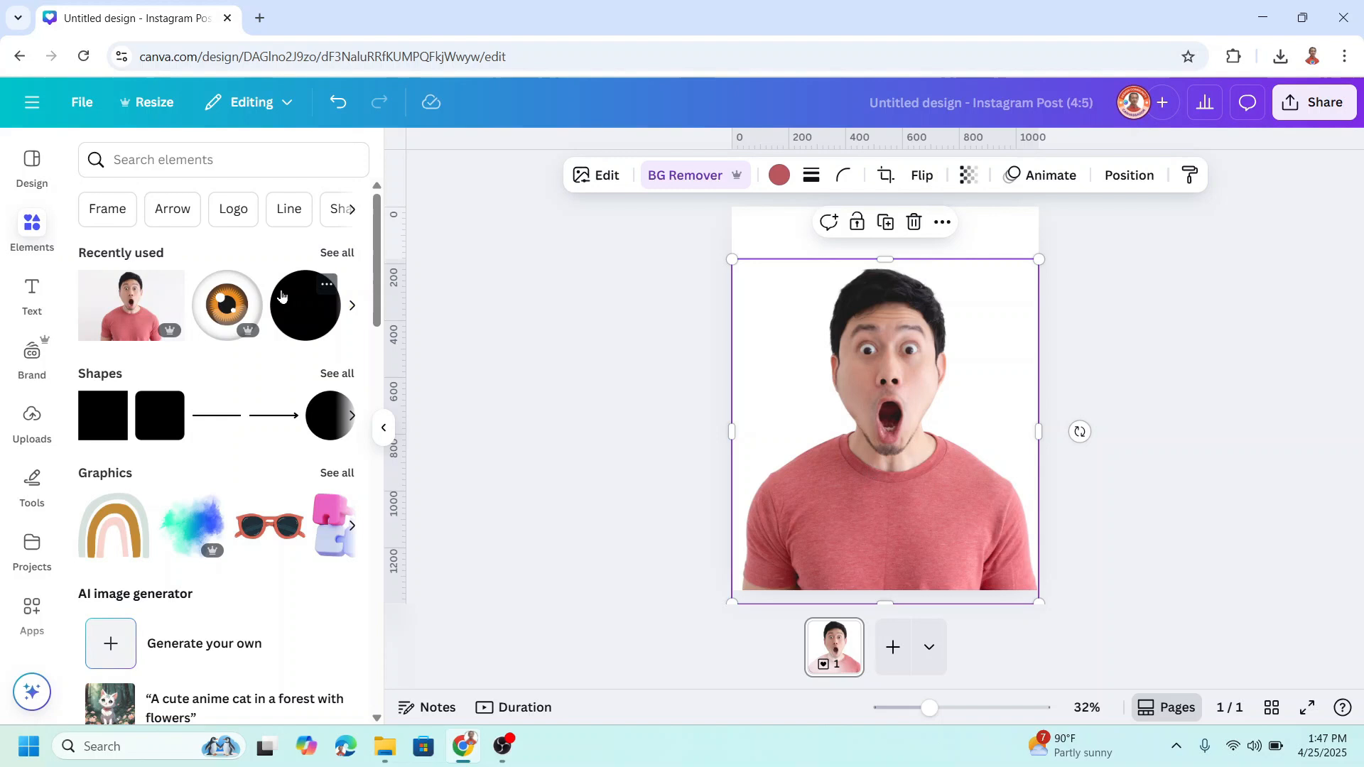
Add the 3D Eye Ball graphic and make its iris black.
click(248, 283)
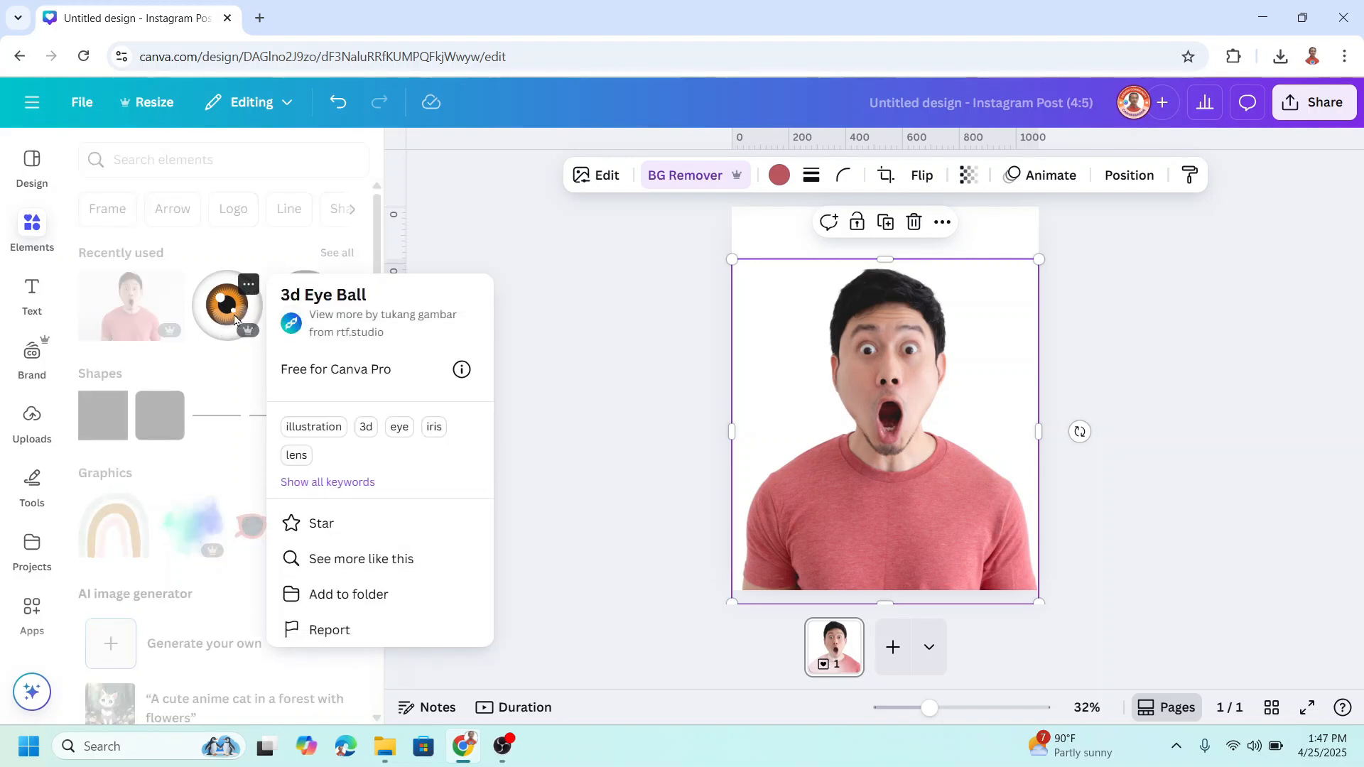
click(226, 305)
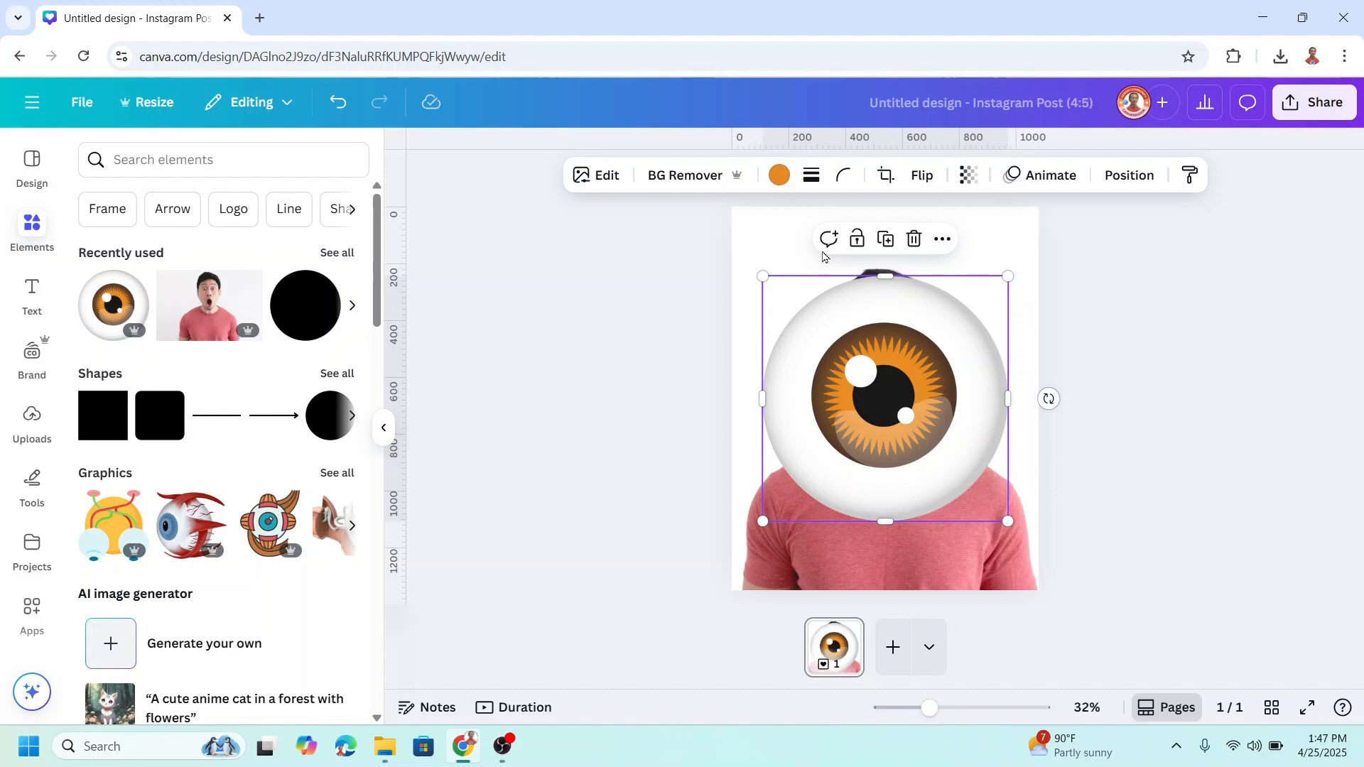
click(776, 175)
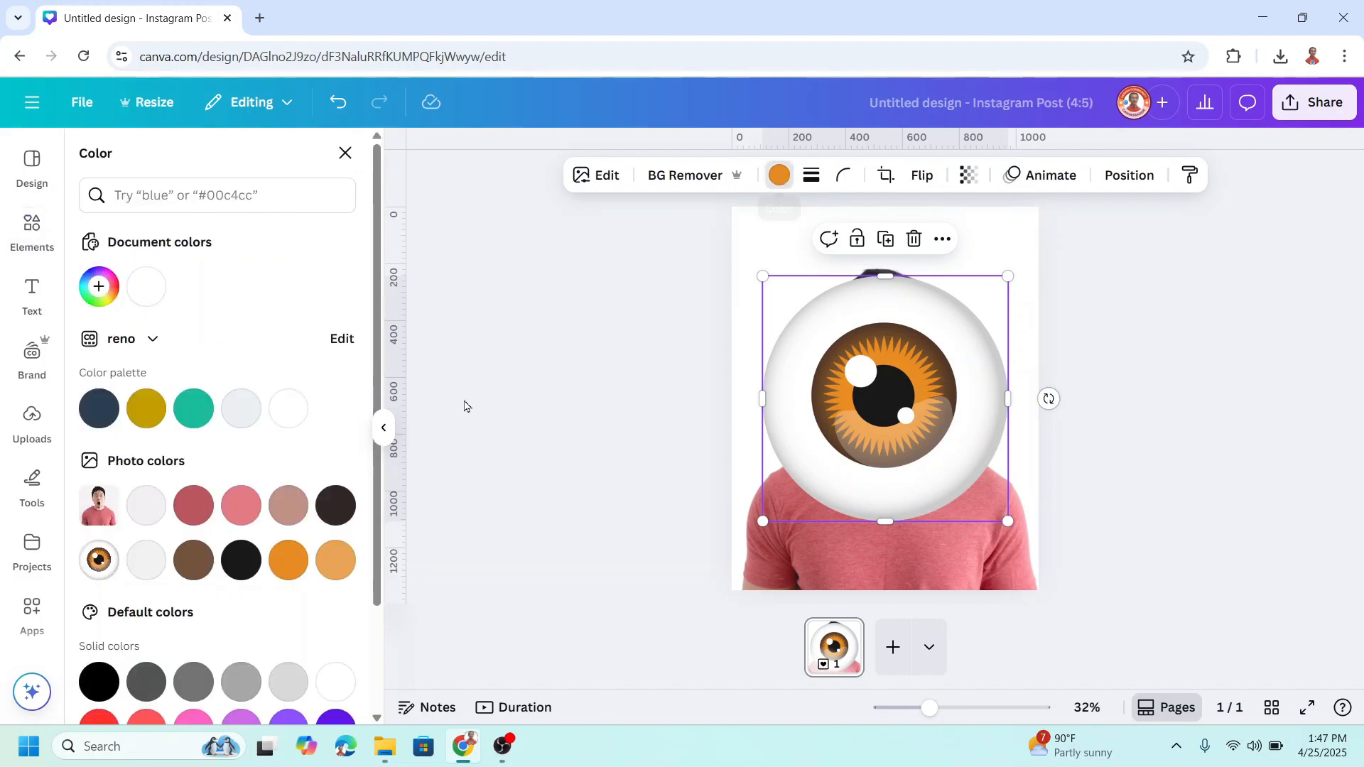
click(98, 682)
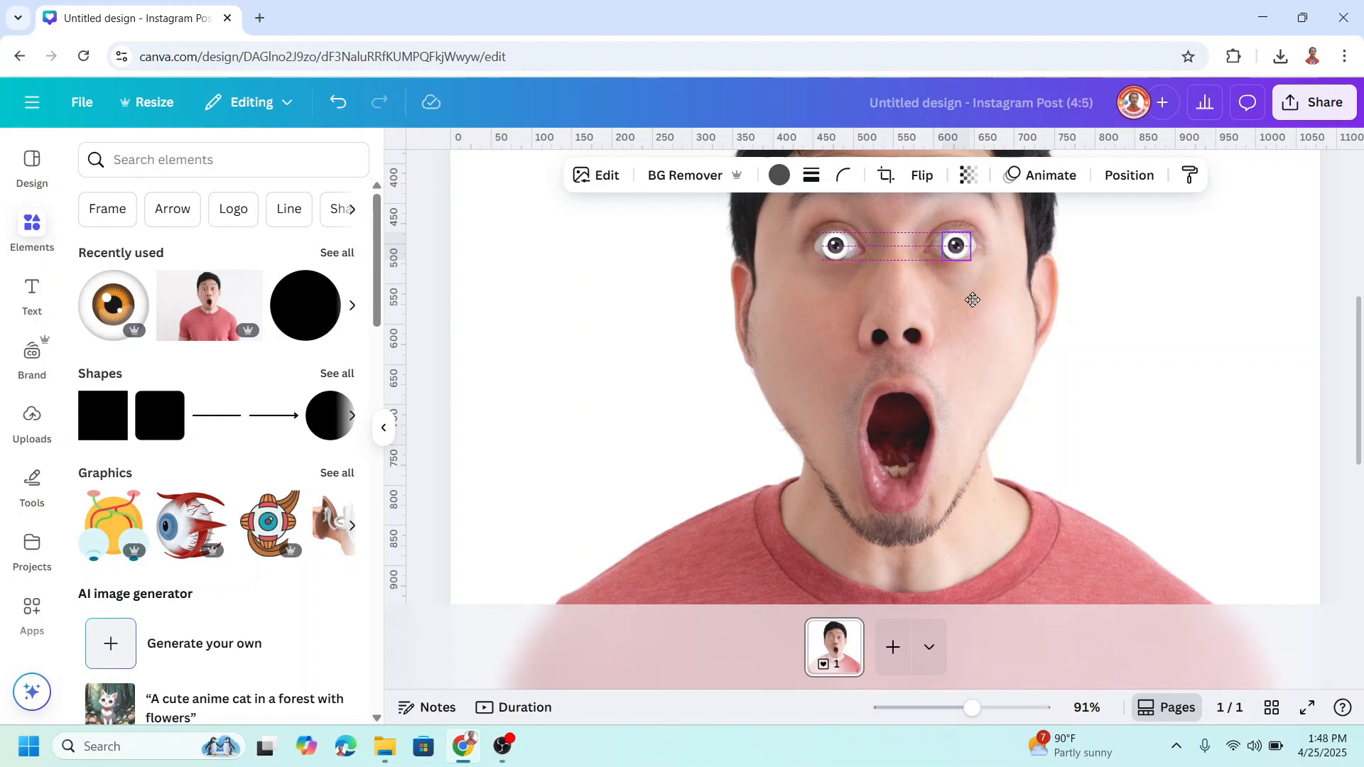
Set the transparency of both eyeball graphics to 0.
click(965, 175)
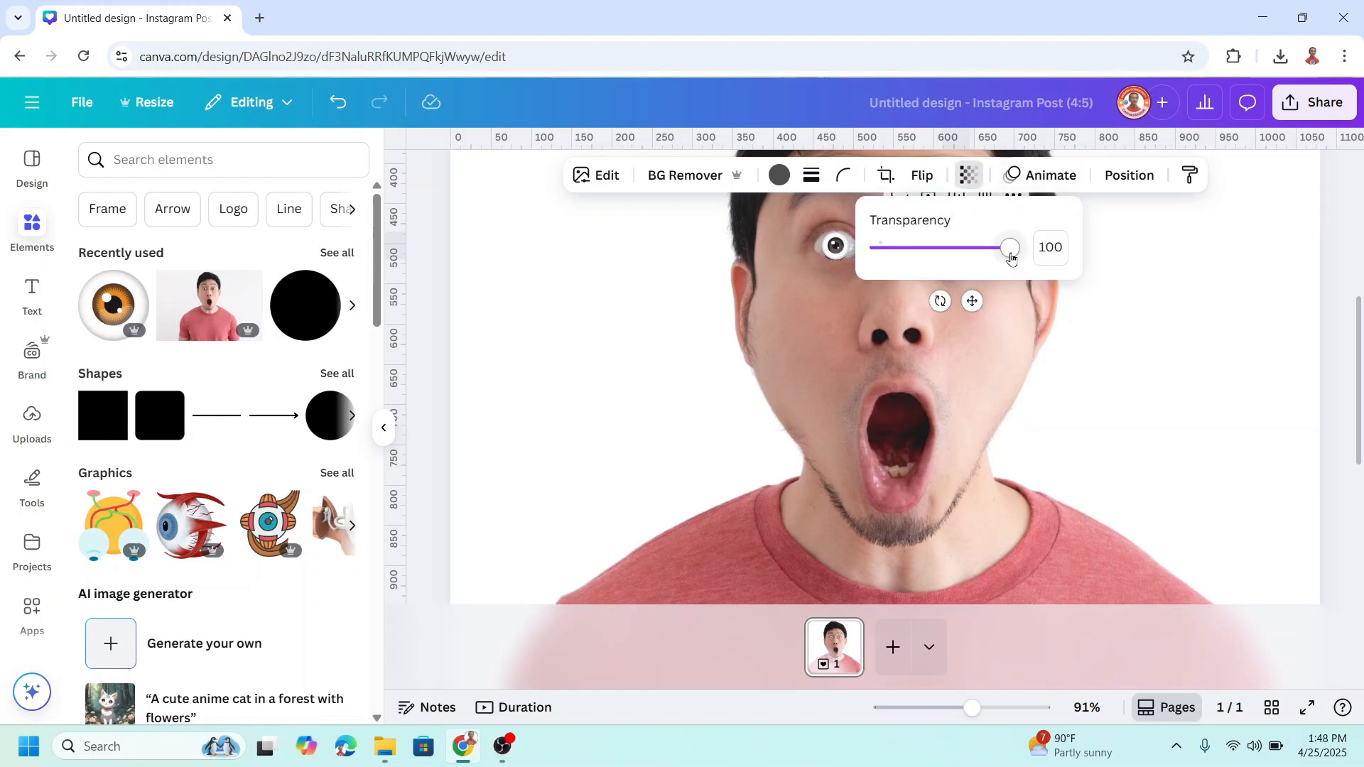
click(966, 175)
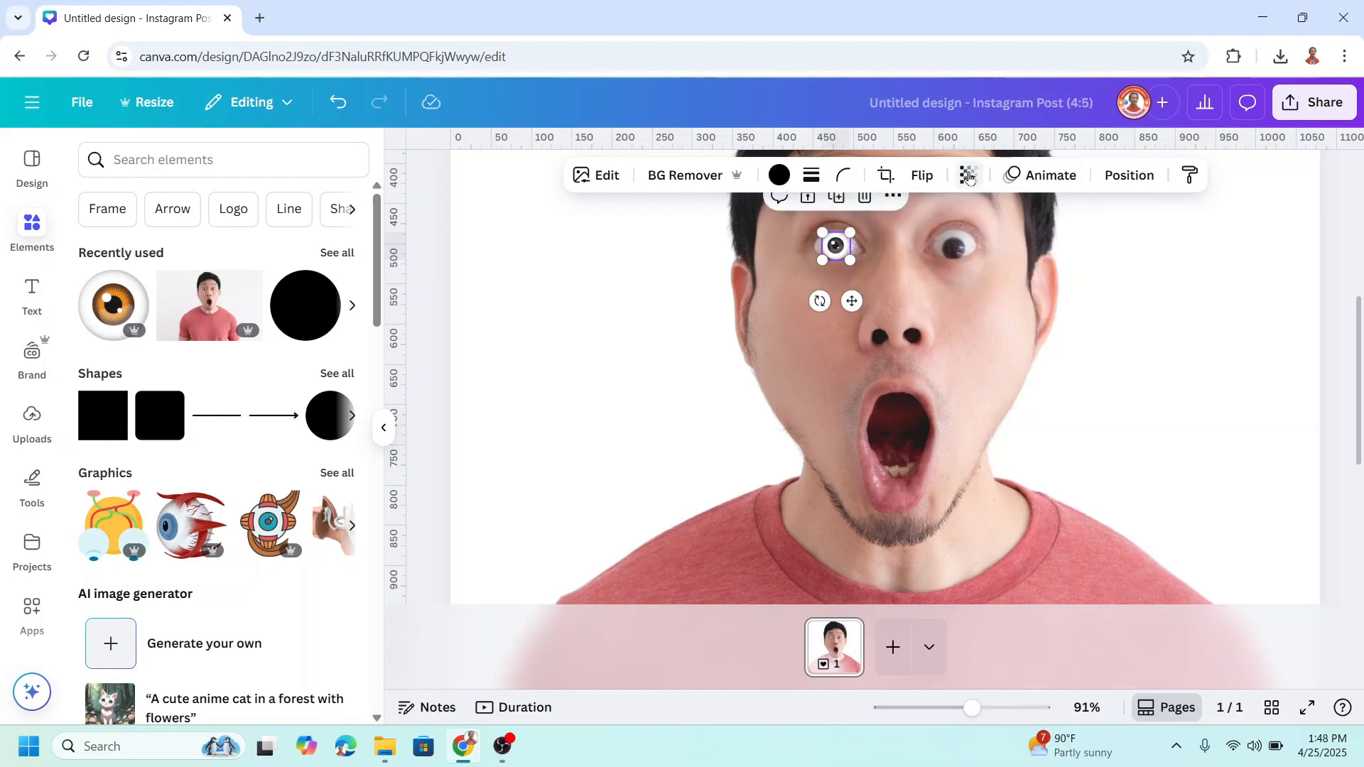
click(967, 174)
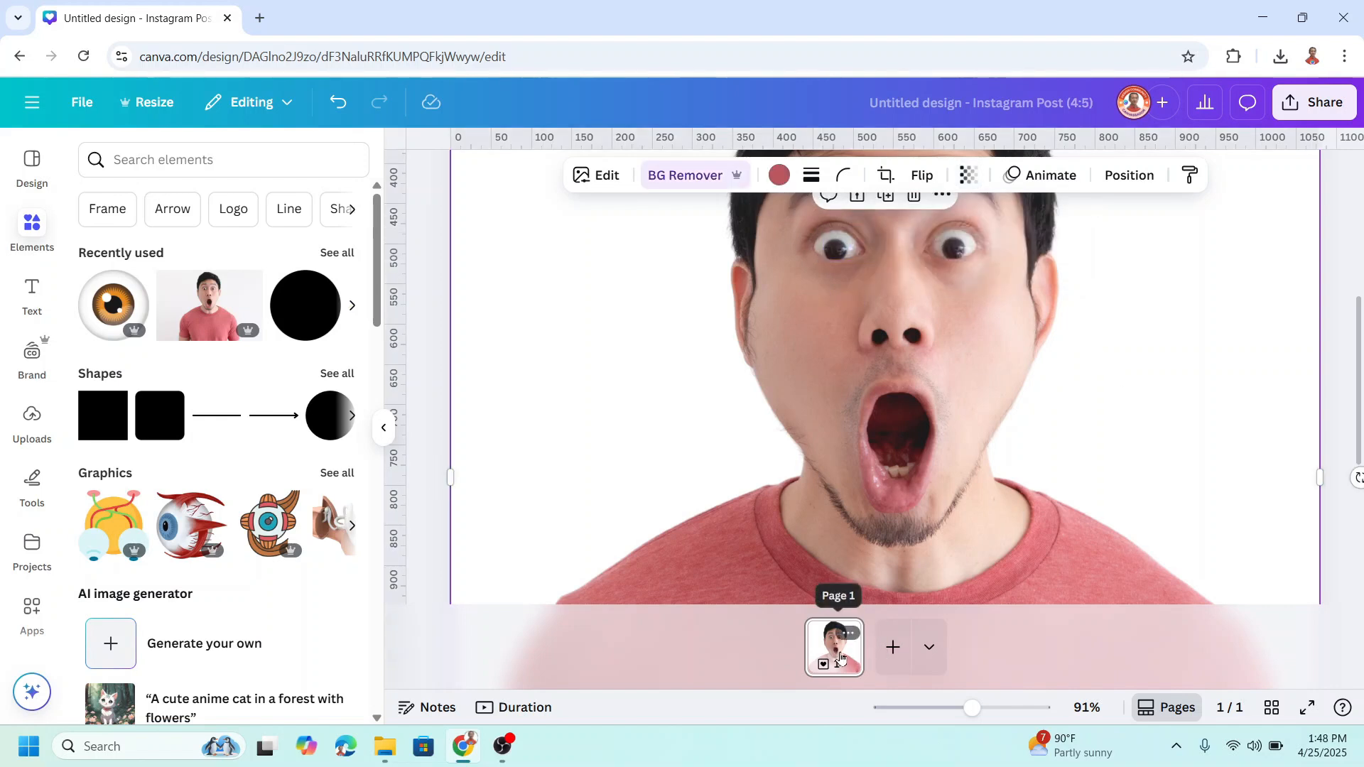
Duplicate page 1 into page 2 and select the man's photo in its layers.
right_click(831, 647)
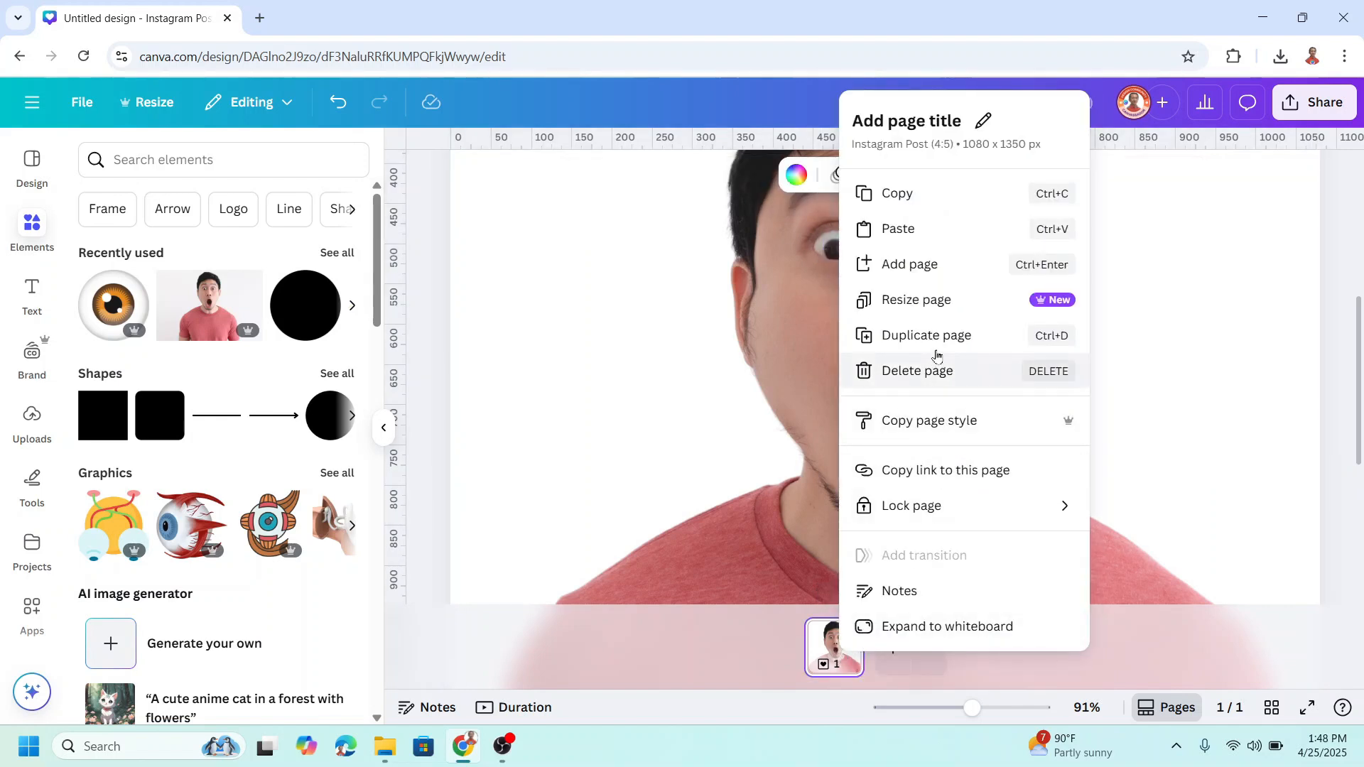
click(925, 334)
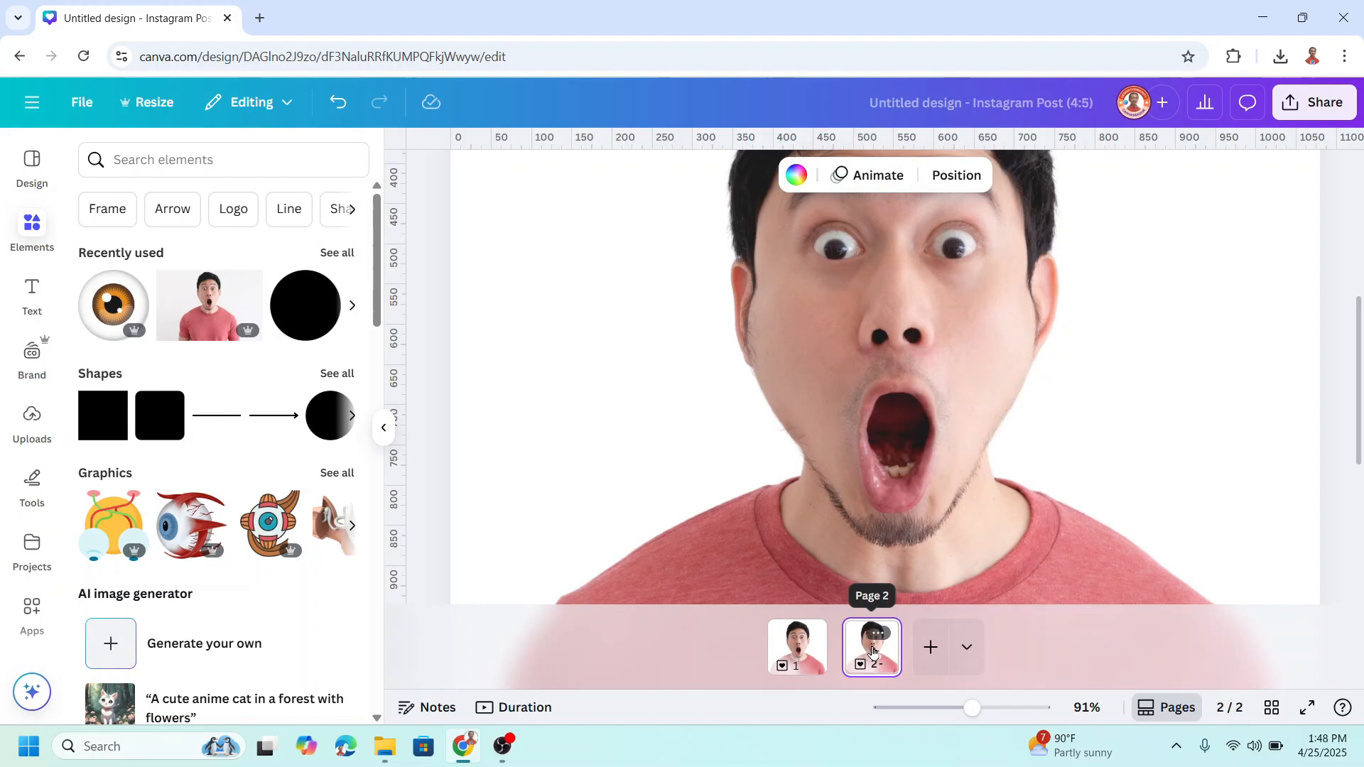
drag(972, 707, 949, 707)
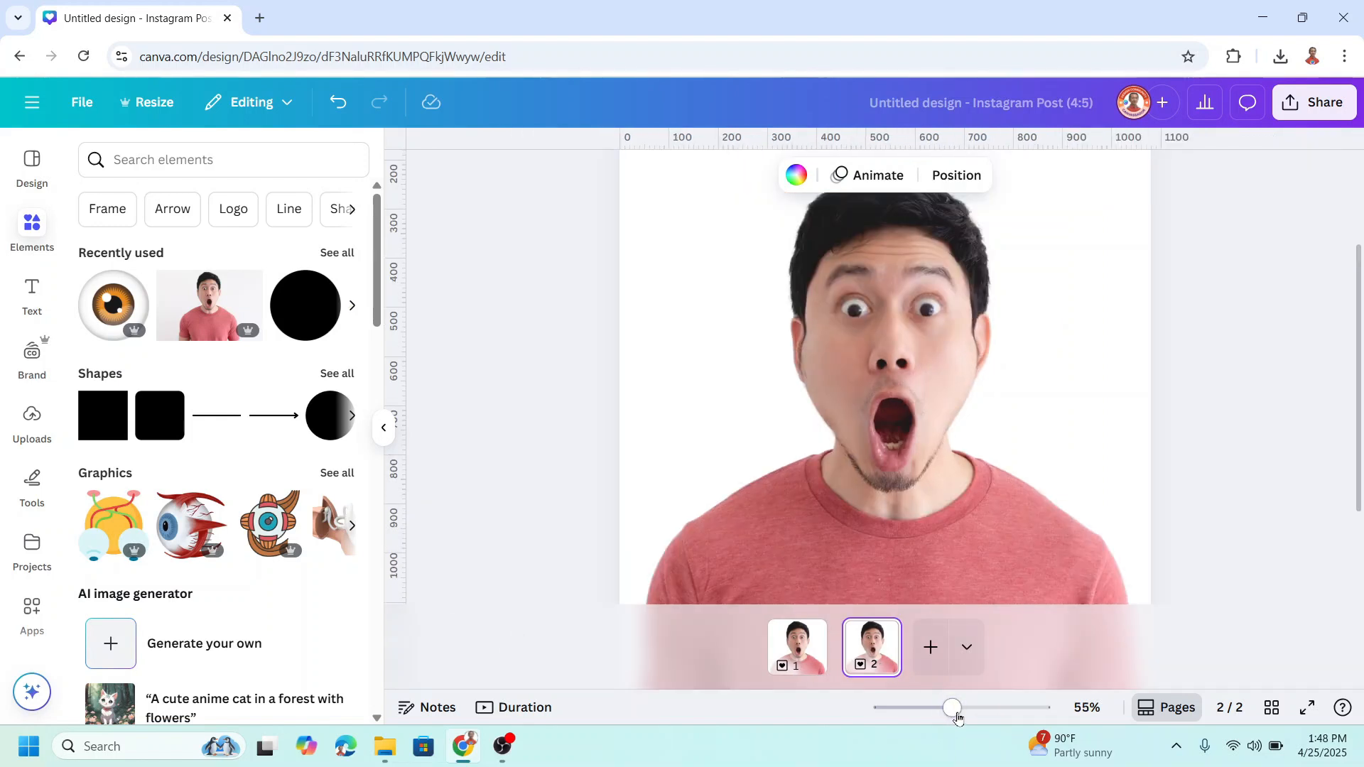
click(954, 174)
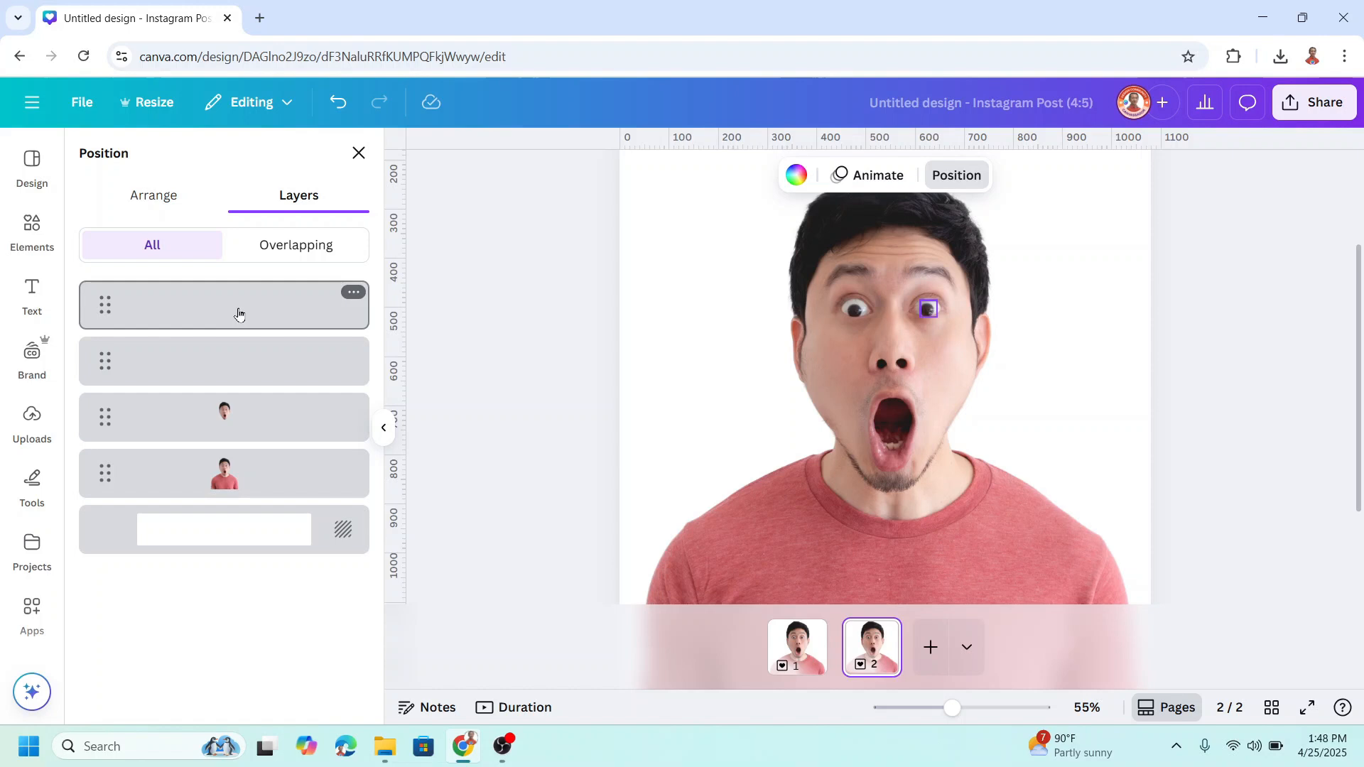
click(224, 304)
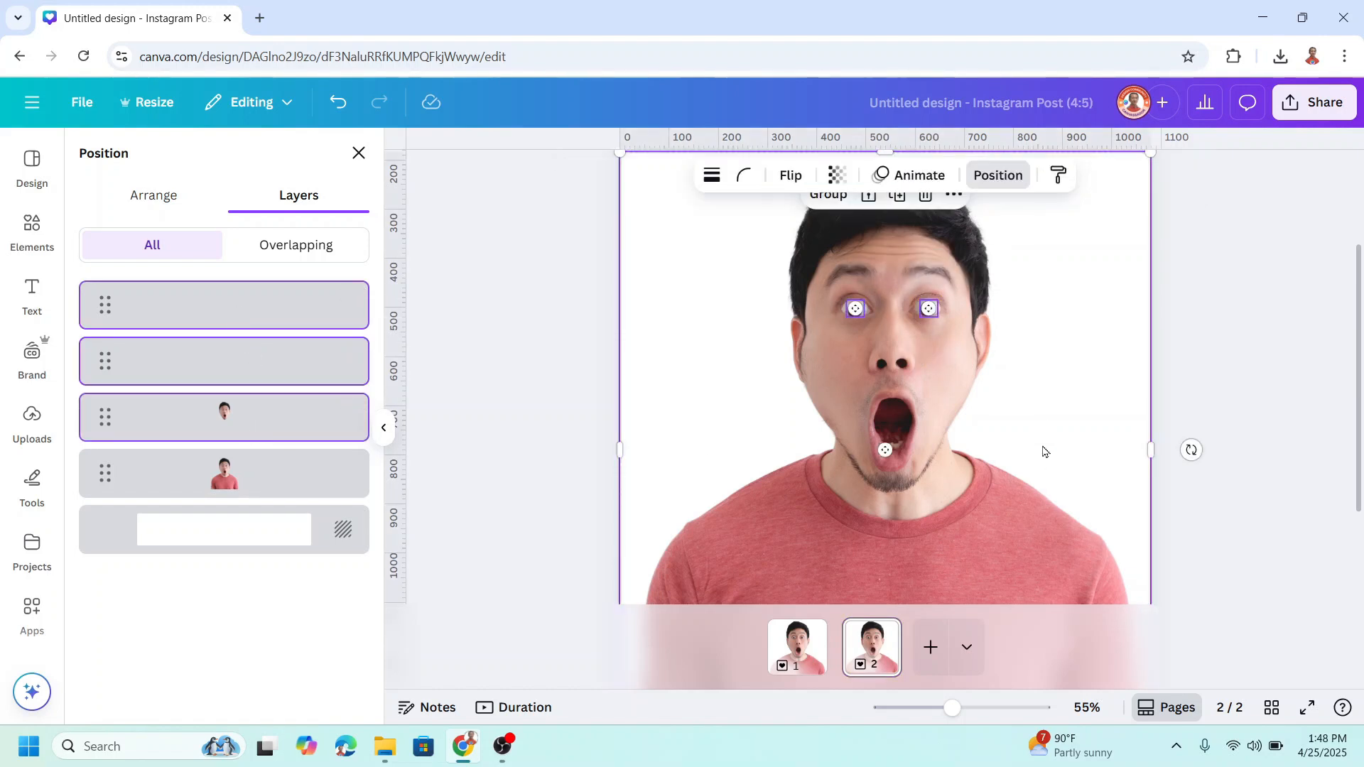
Scale the man's photo on page 2 beyond the page edges.
drag(951, 708, 923, 708)
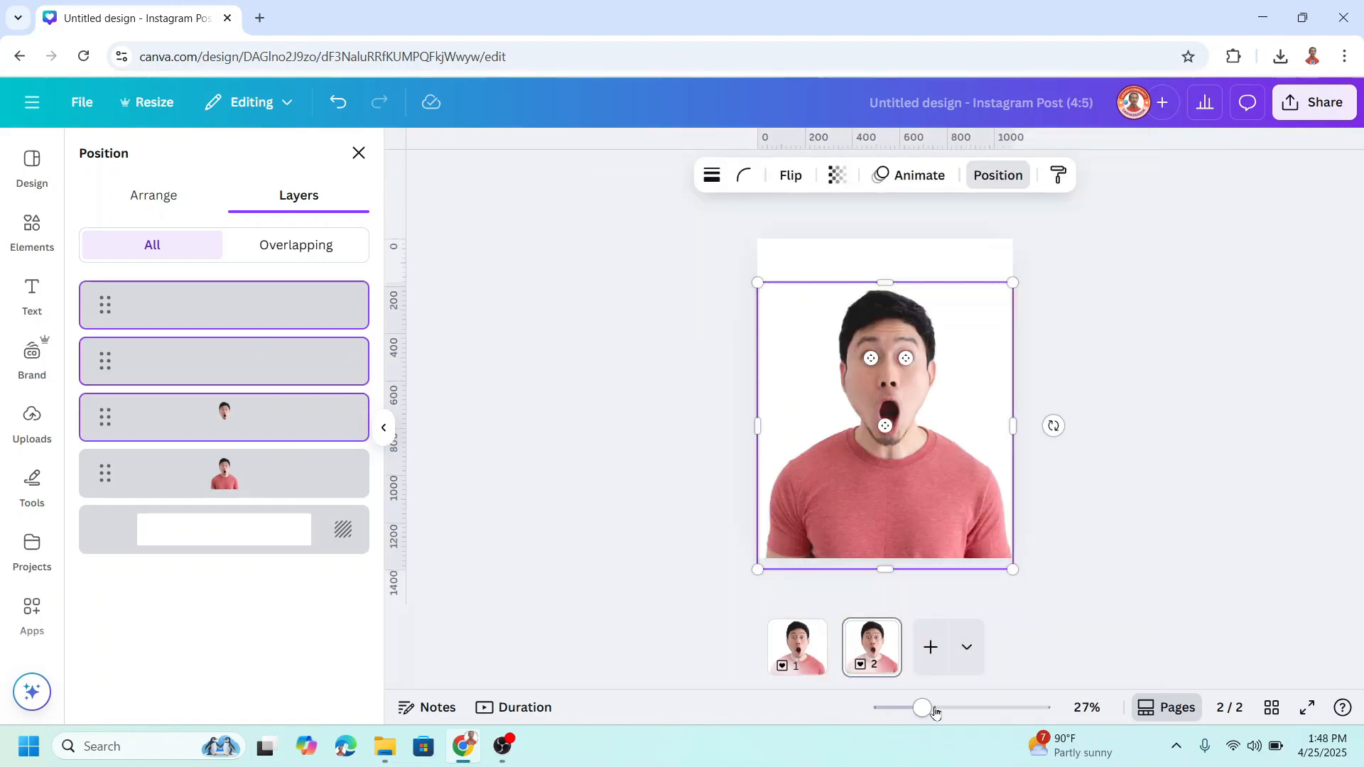
drag(1011, 569, 1096, 600)
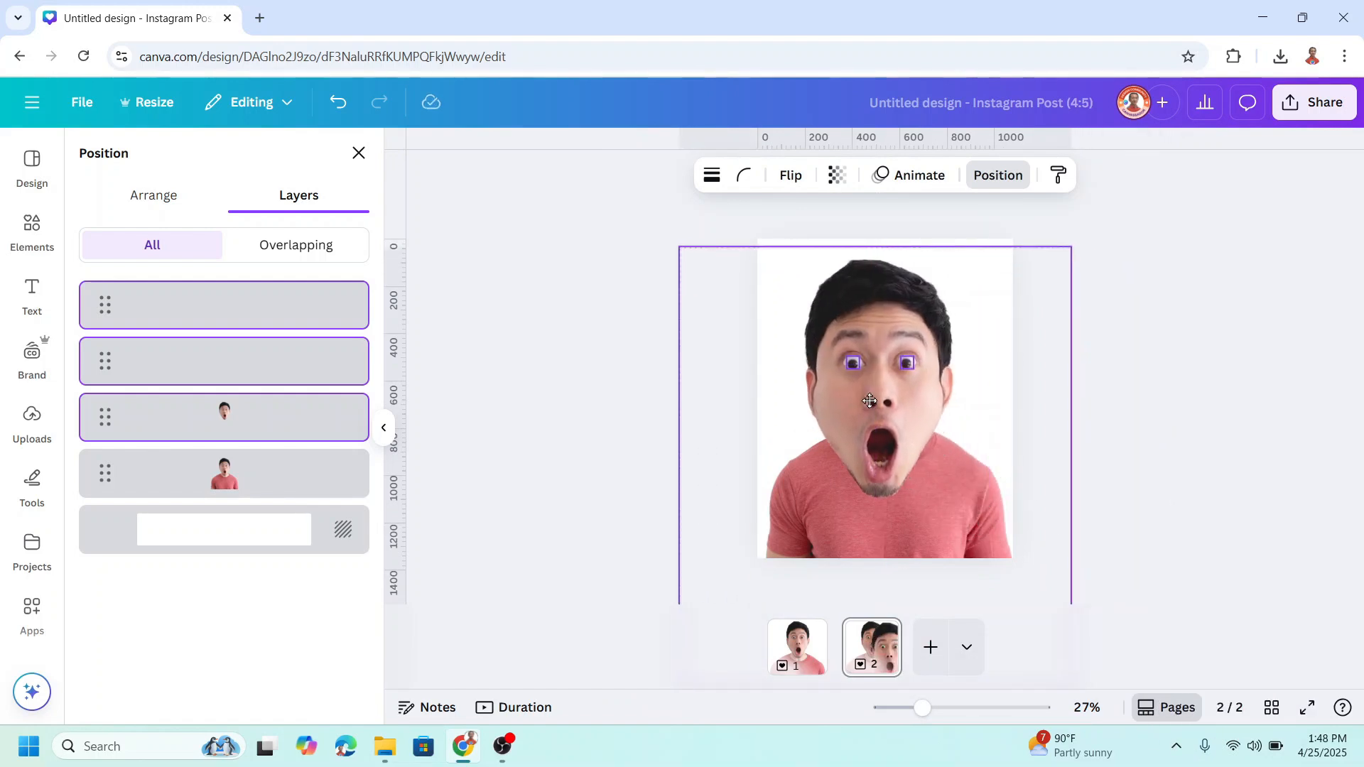
click(884, 400)
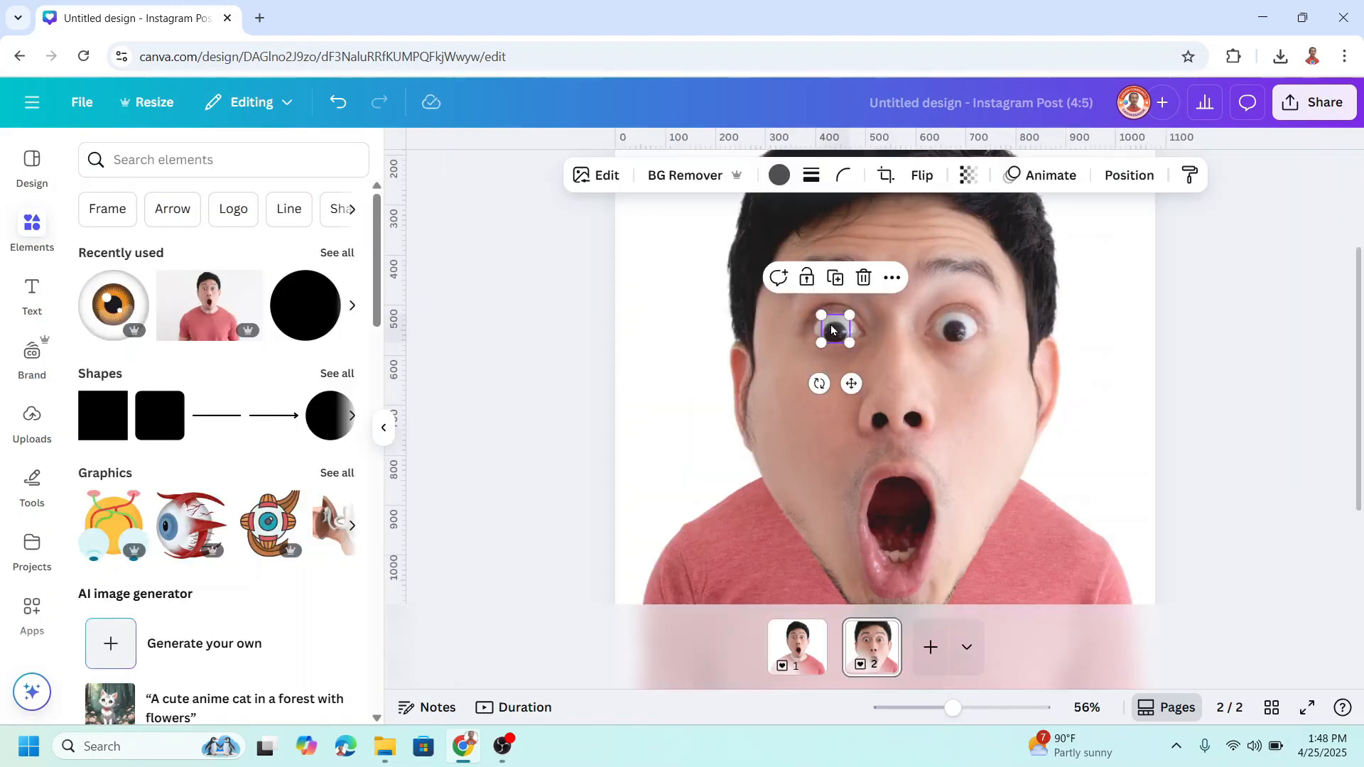
Set both googly eyes' transparency to 100 and enlarge them over his eyes.
click(965, 175)
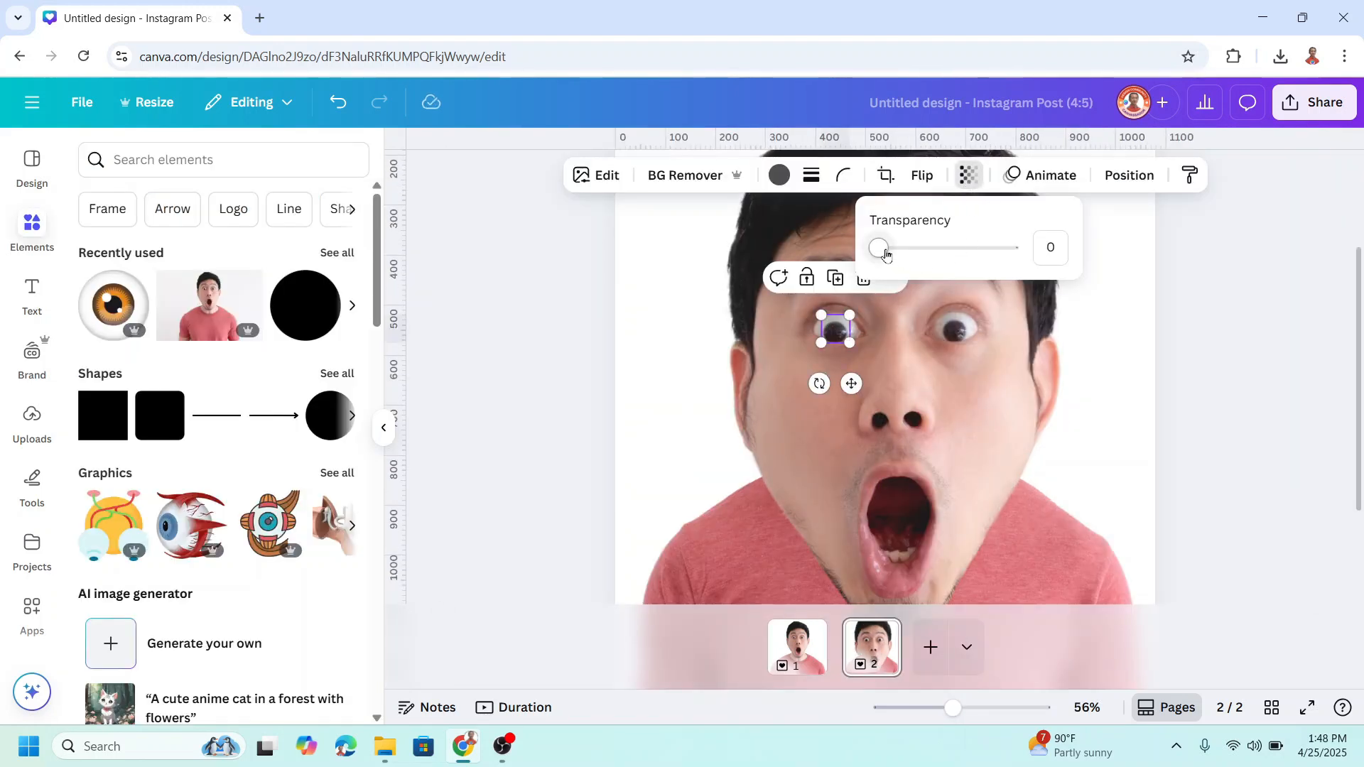
drag(876, 248, 1009, 248)
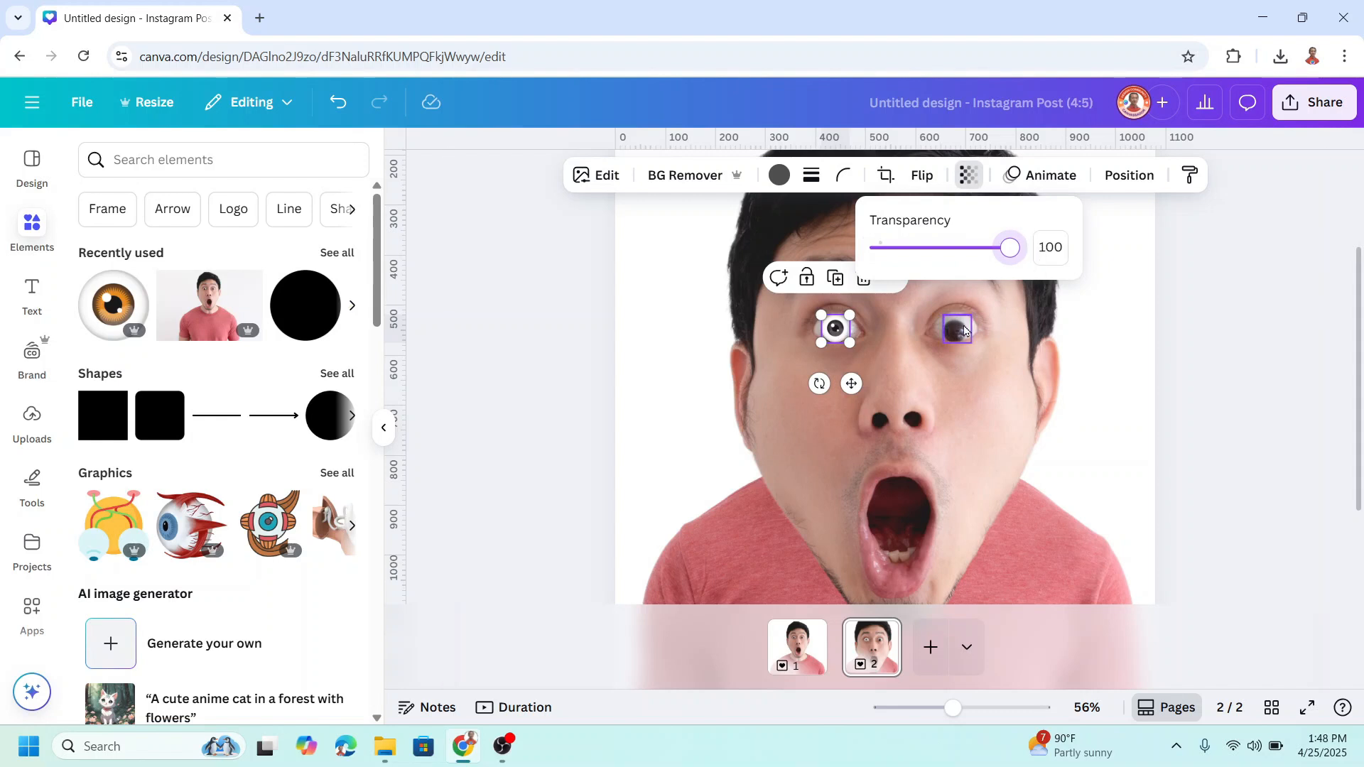
drag(1007, 248, 879, 248)
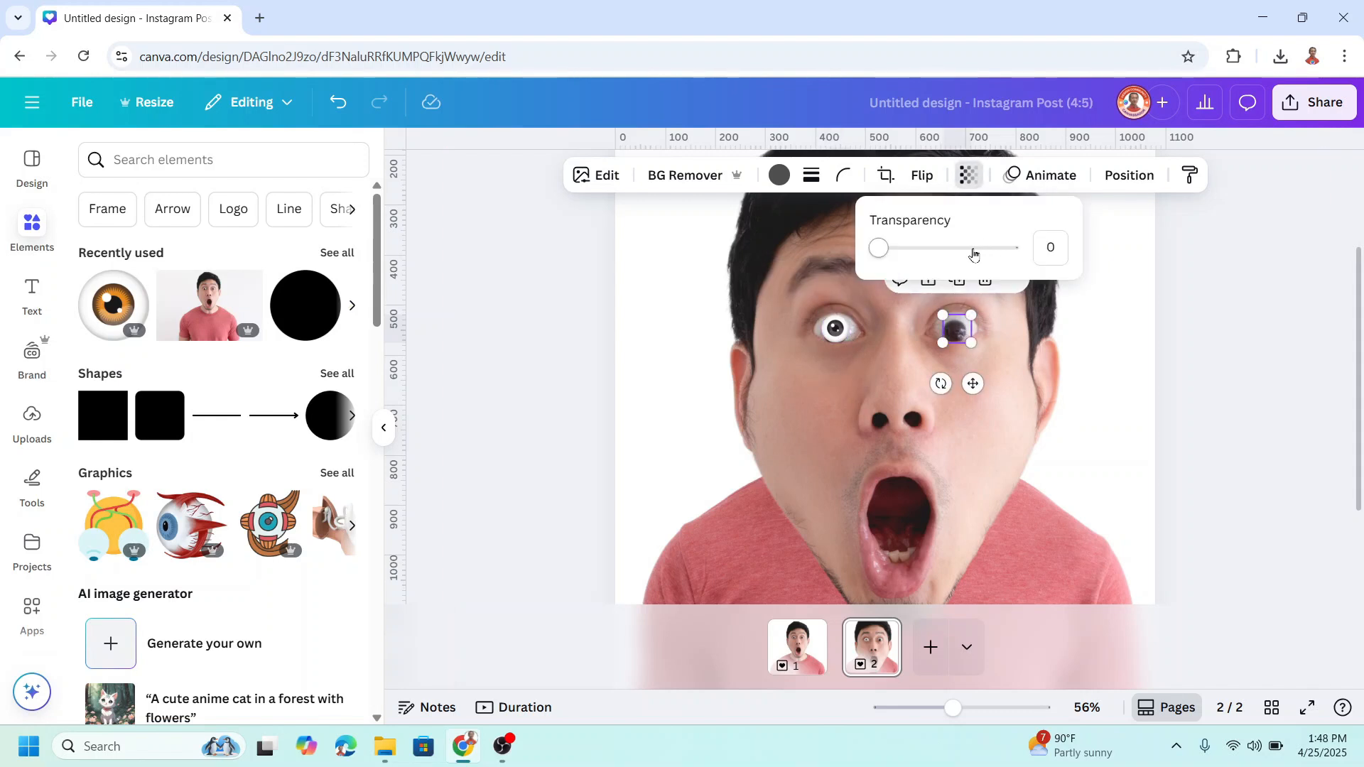
drag(877, 248, 1008, 247)
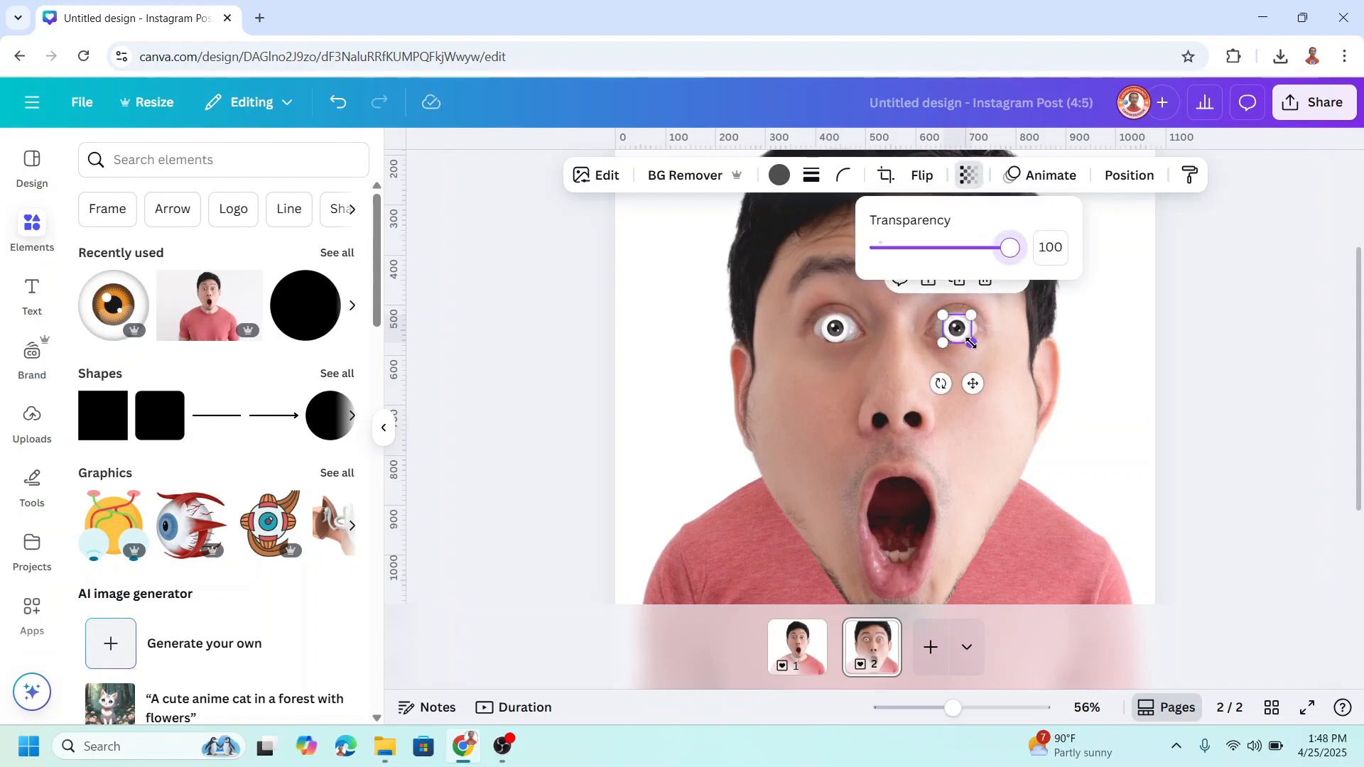
drag(968, 341, 1078, 450)
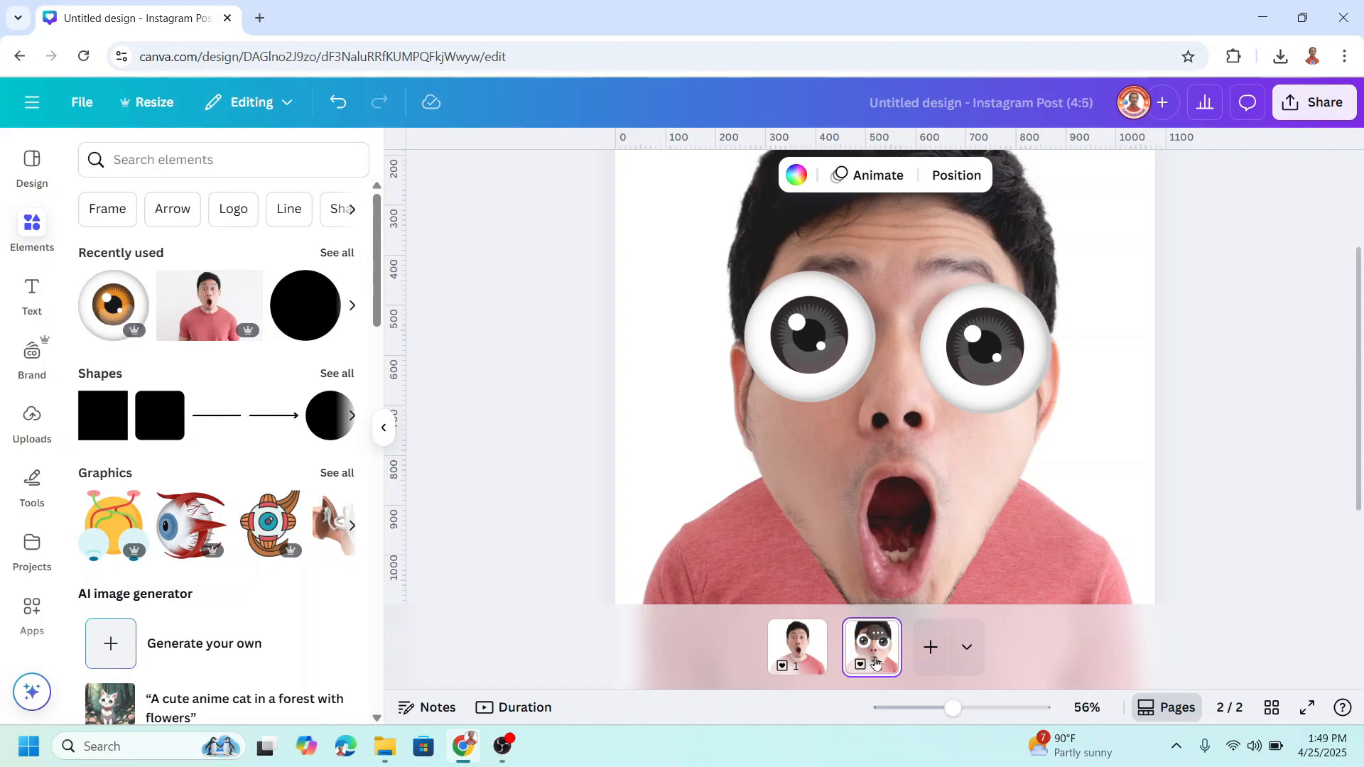
Duplicate page 2 as page 3, timing pages at 0.8 s and page 3 at 3 s.
click(929, 647)
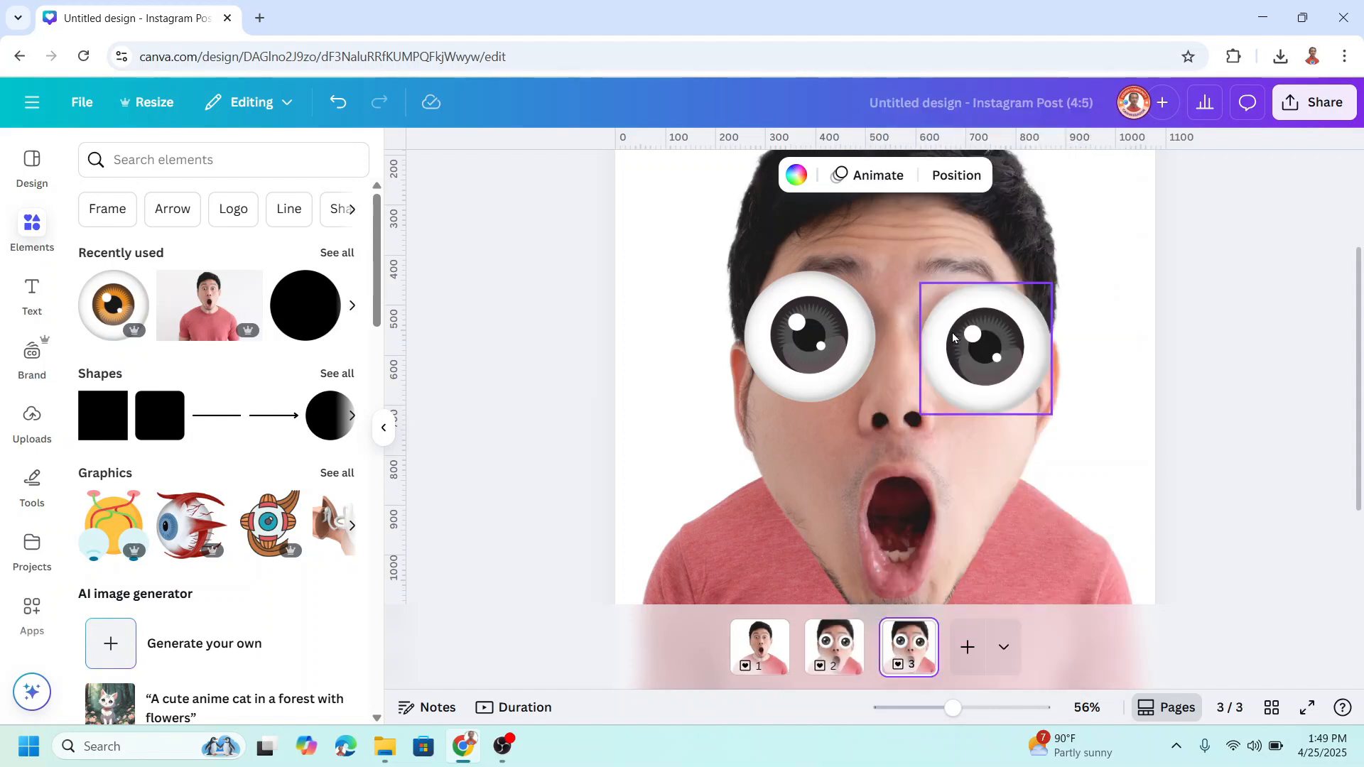
click(523, 706)
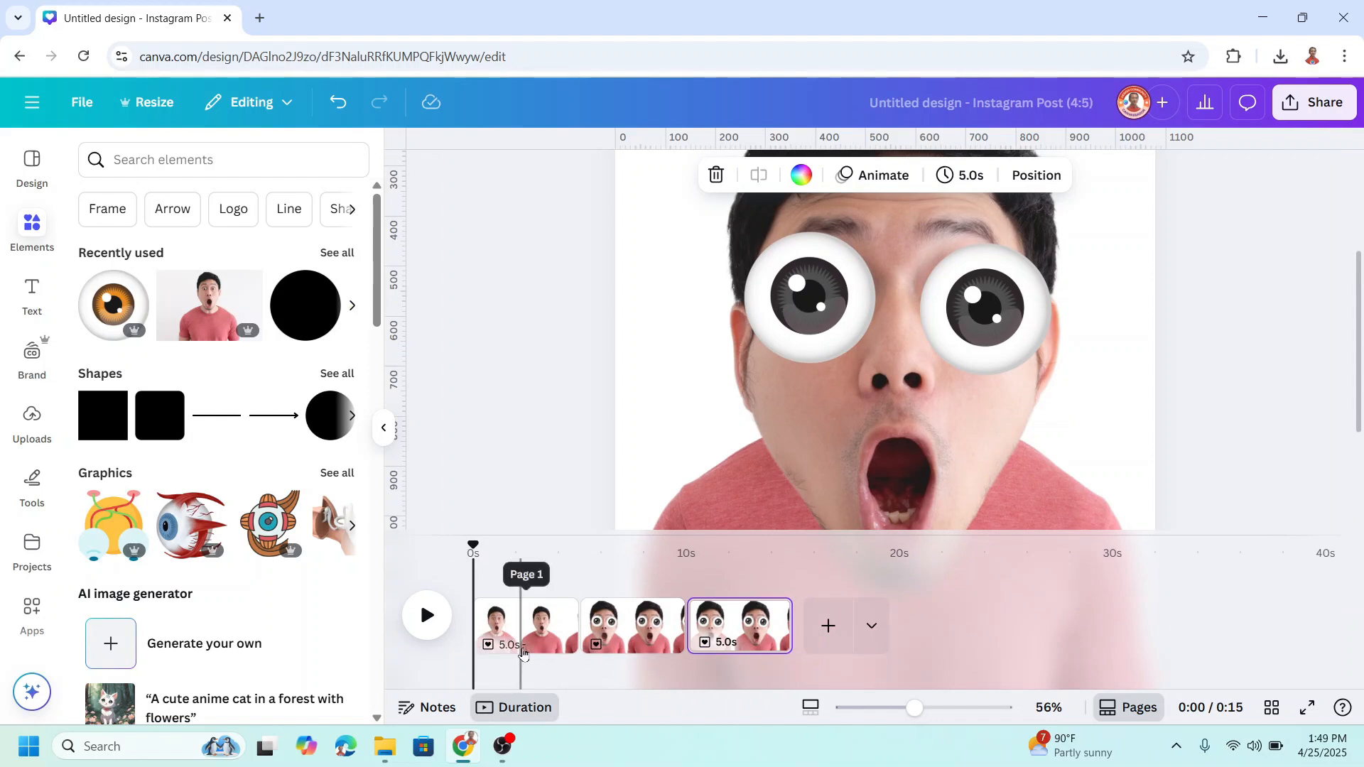
click(959, 174)
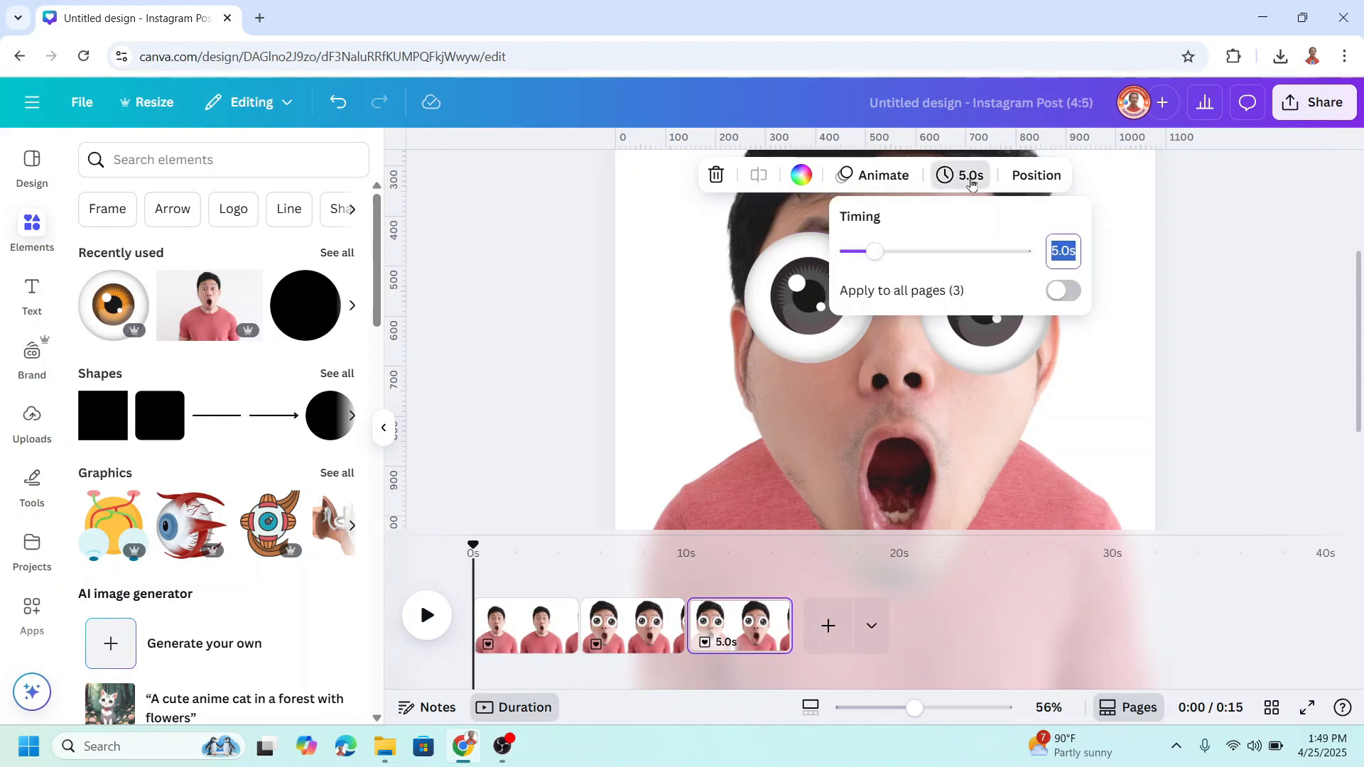
text(0.8)
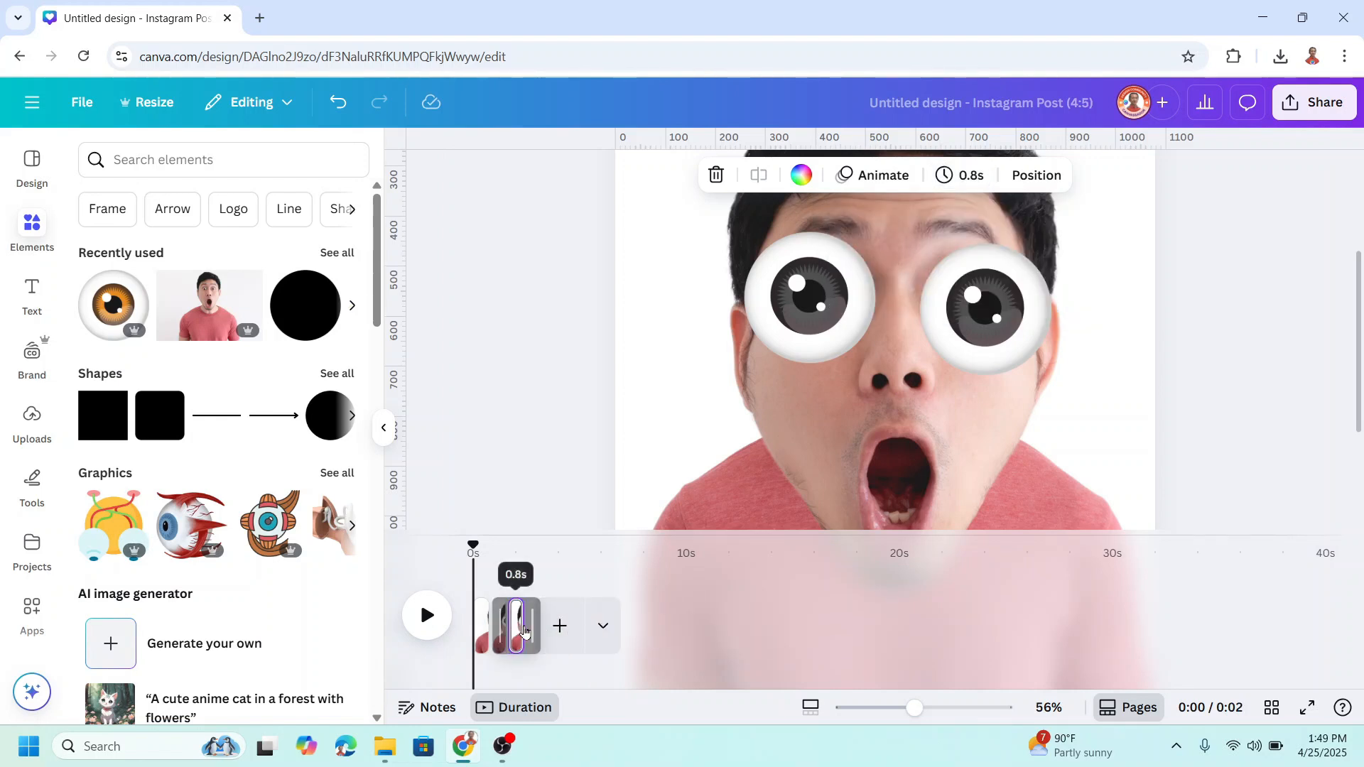
click(959, 175)
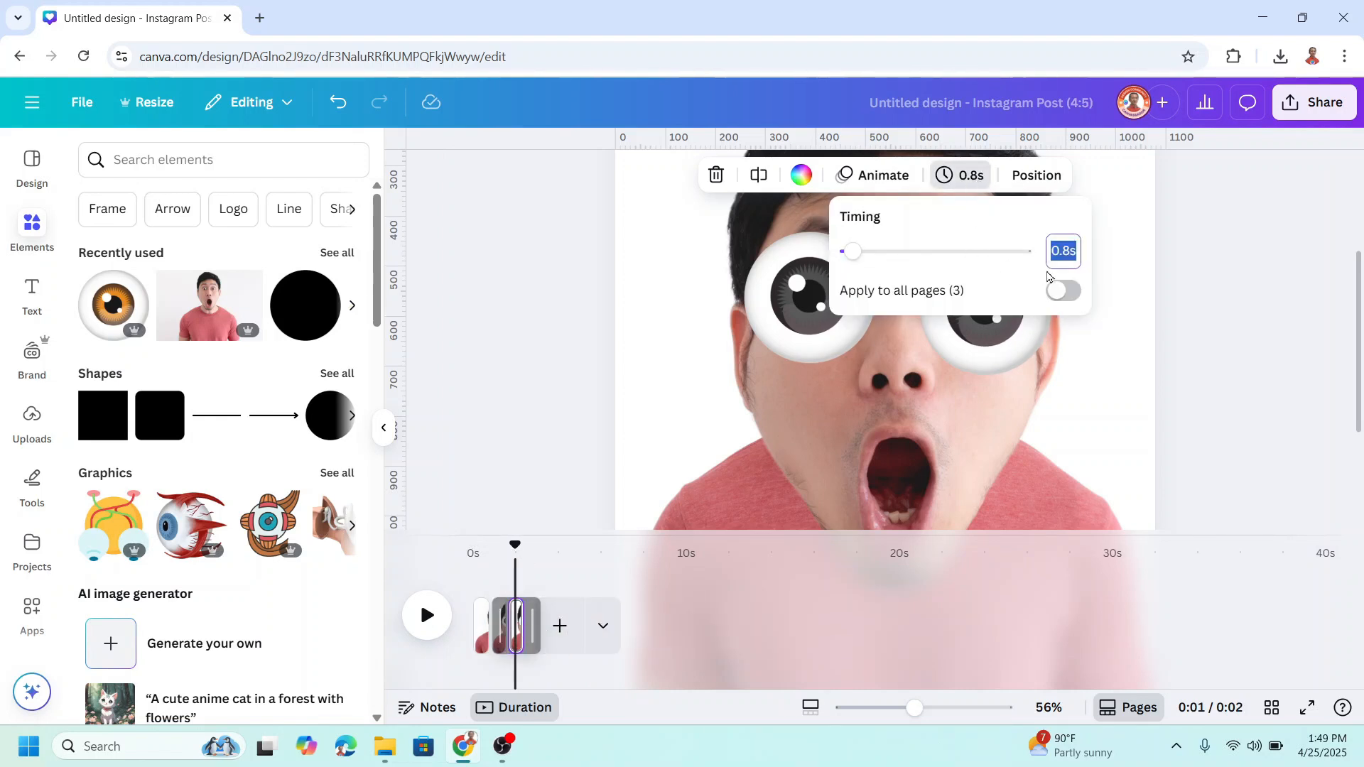
text(3)
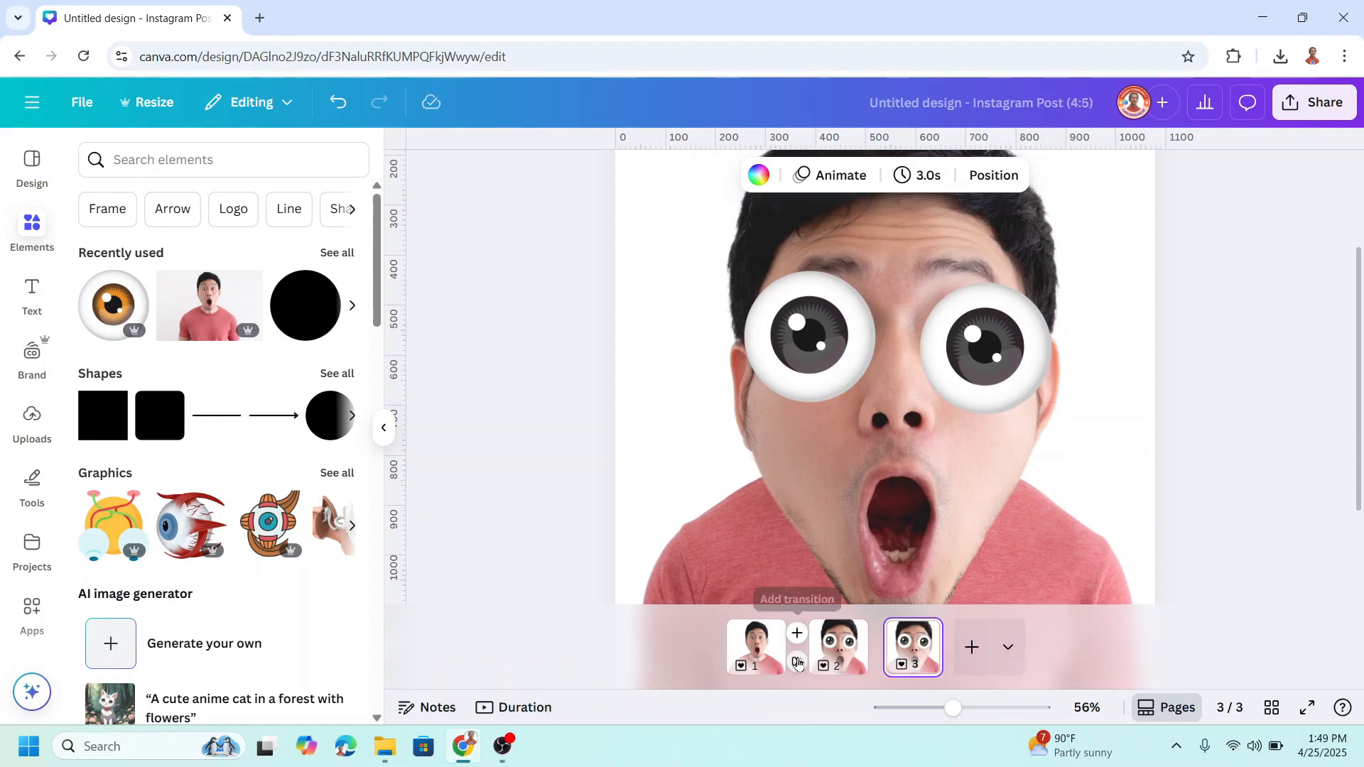
Apply a 0.4-second Match & Move transition between all pages.
click(794, 640)
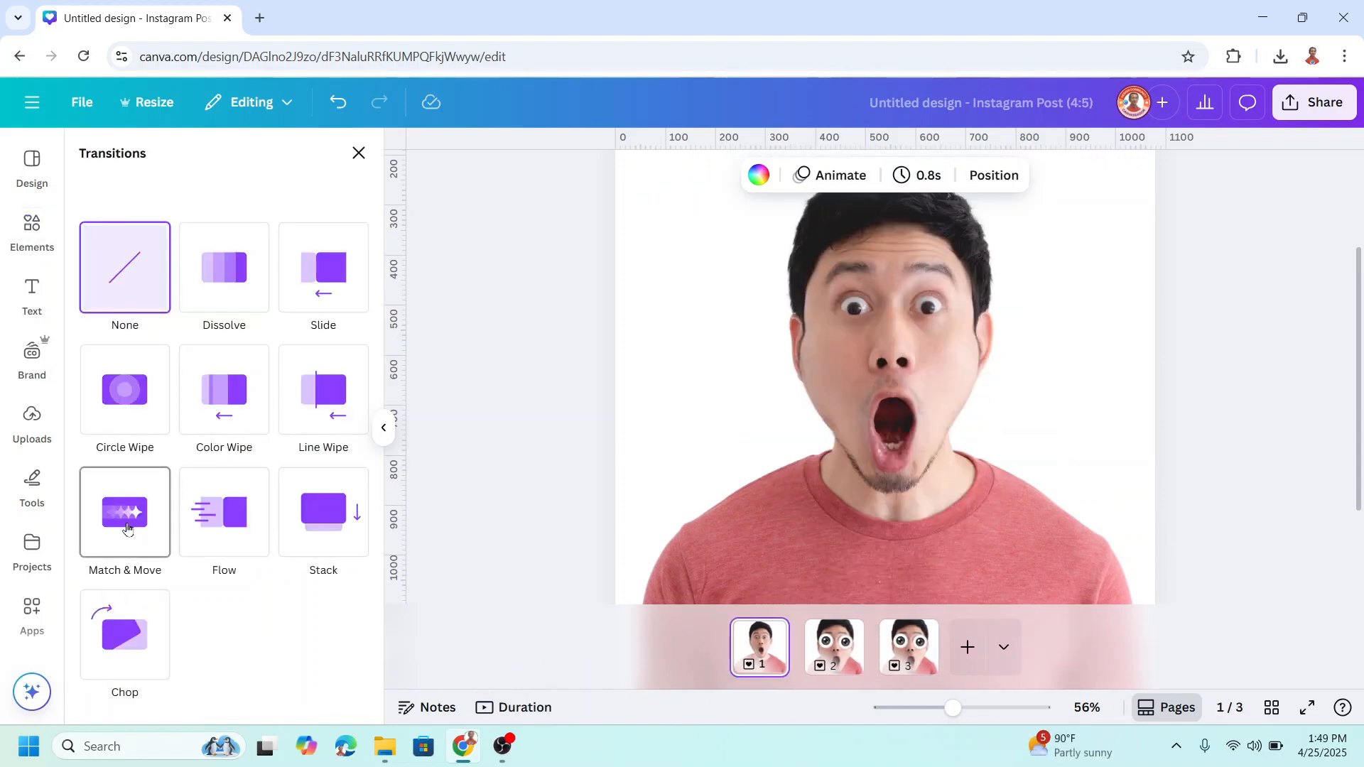
click(124, 511)
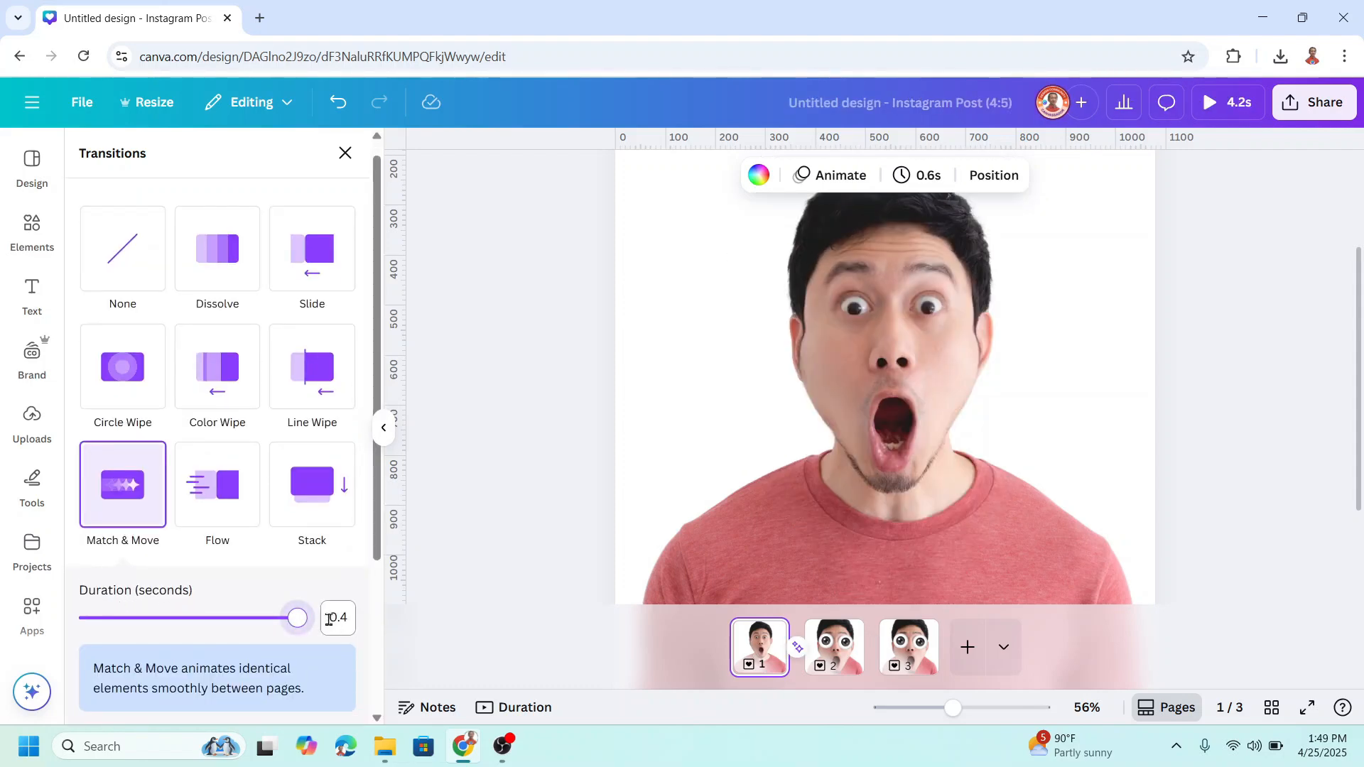
scroll(down, 3)
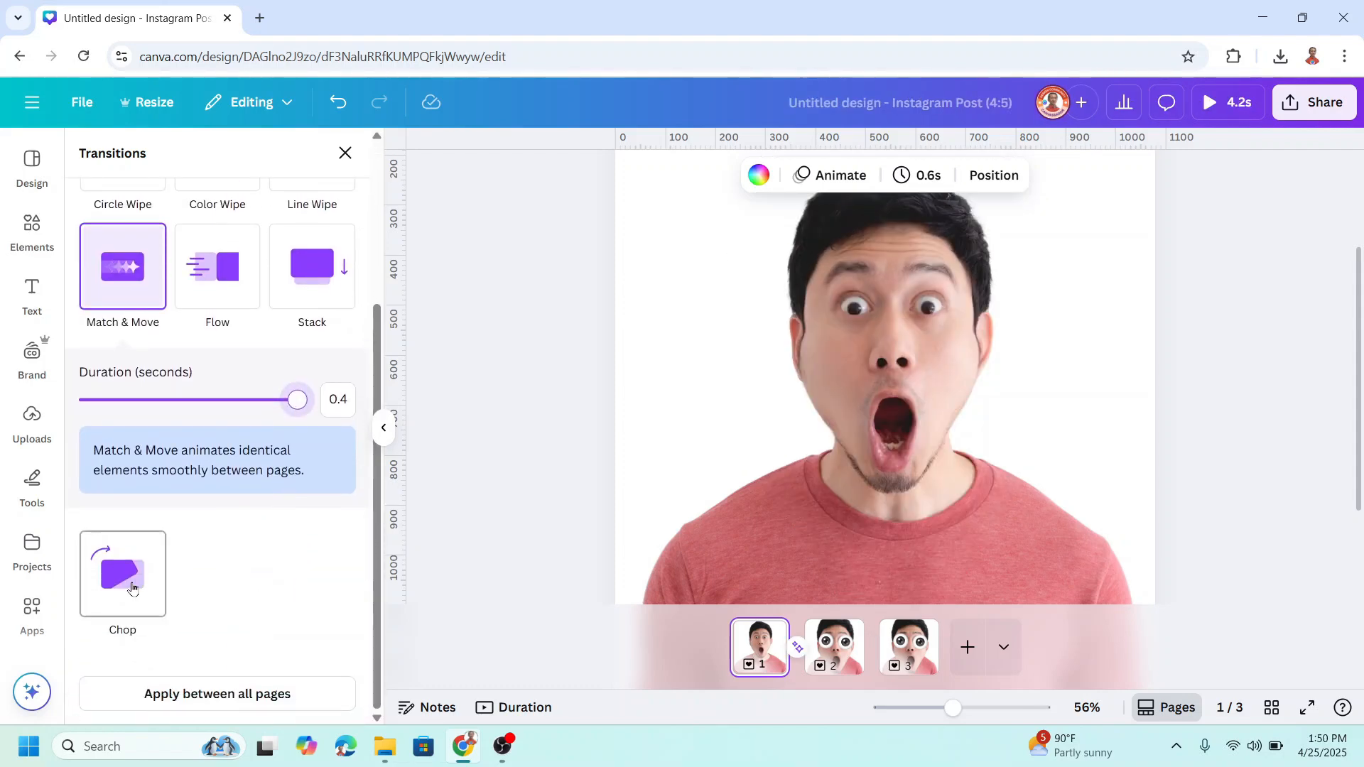
click(216, 693)
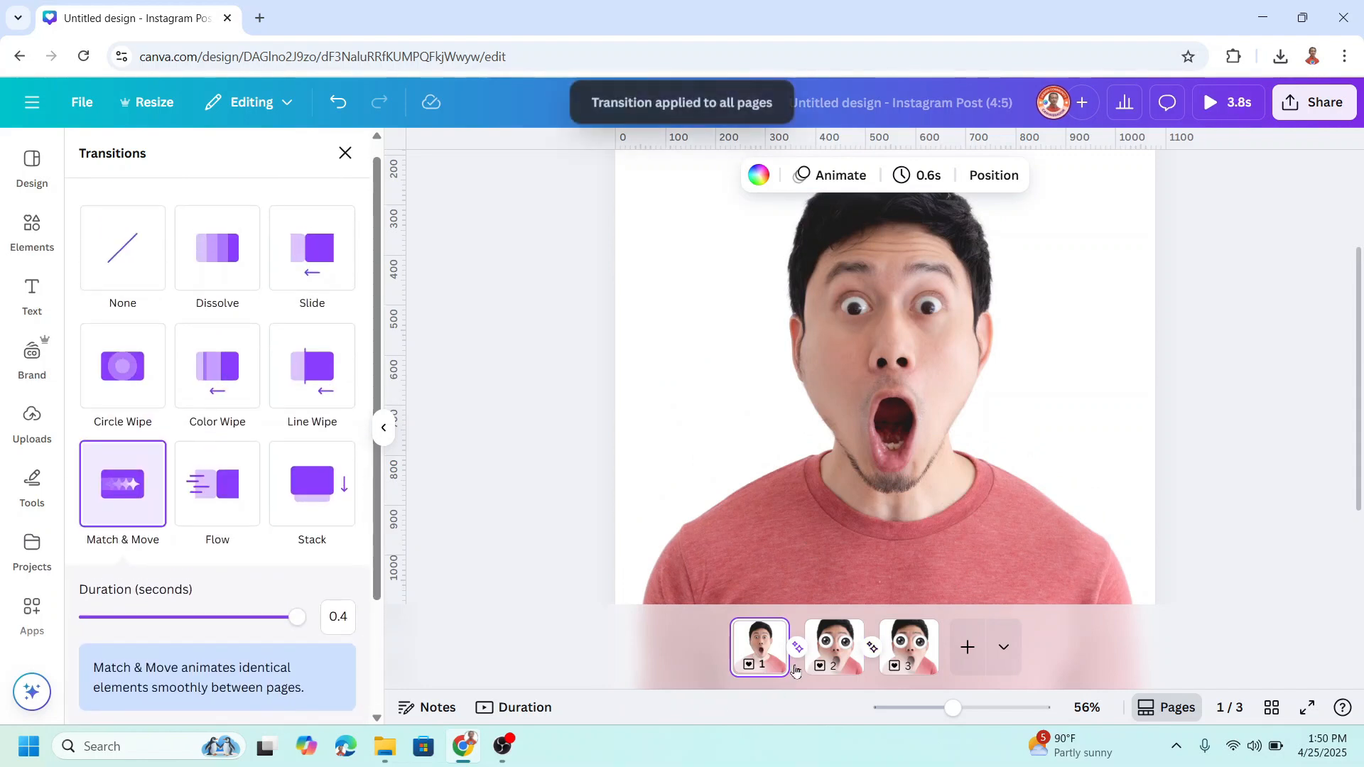
click(908, 646)
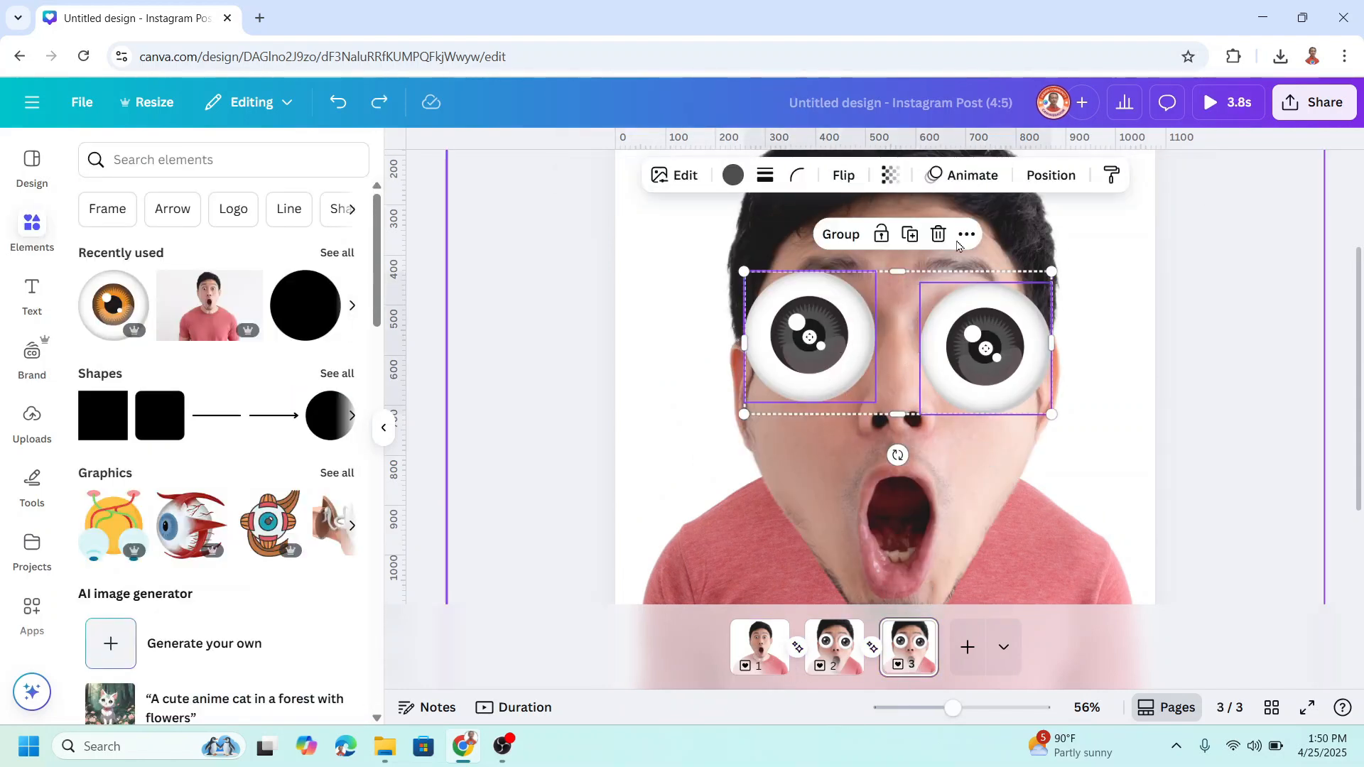
Open animation effects for the googly eyes on page 3.
click(970, 175)
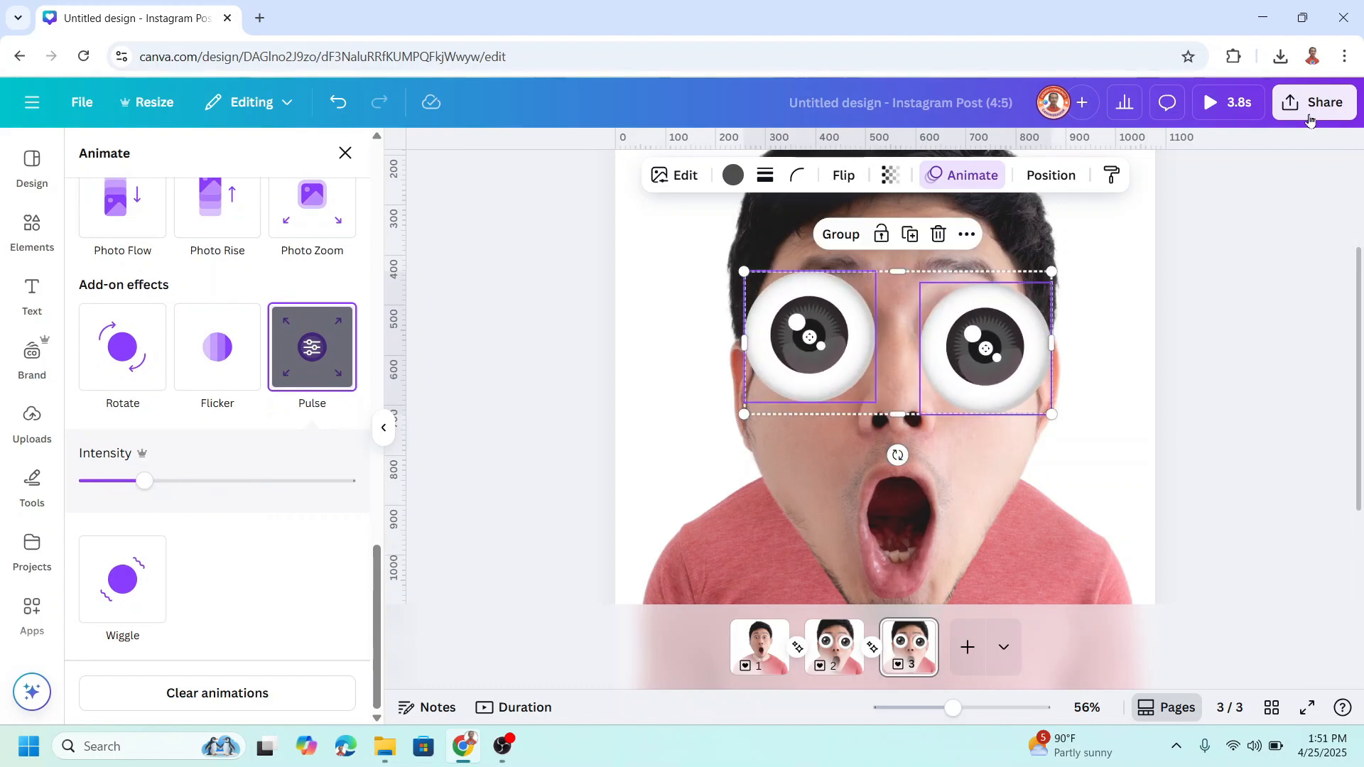
Export all three pages as a GIF with a transparent background.
click(1313, 102)
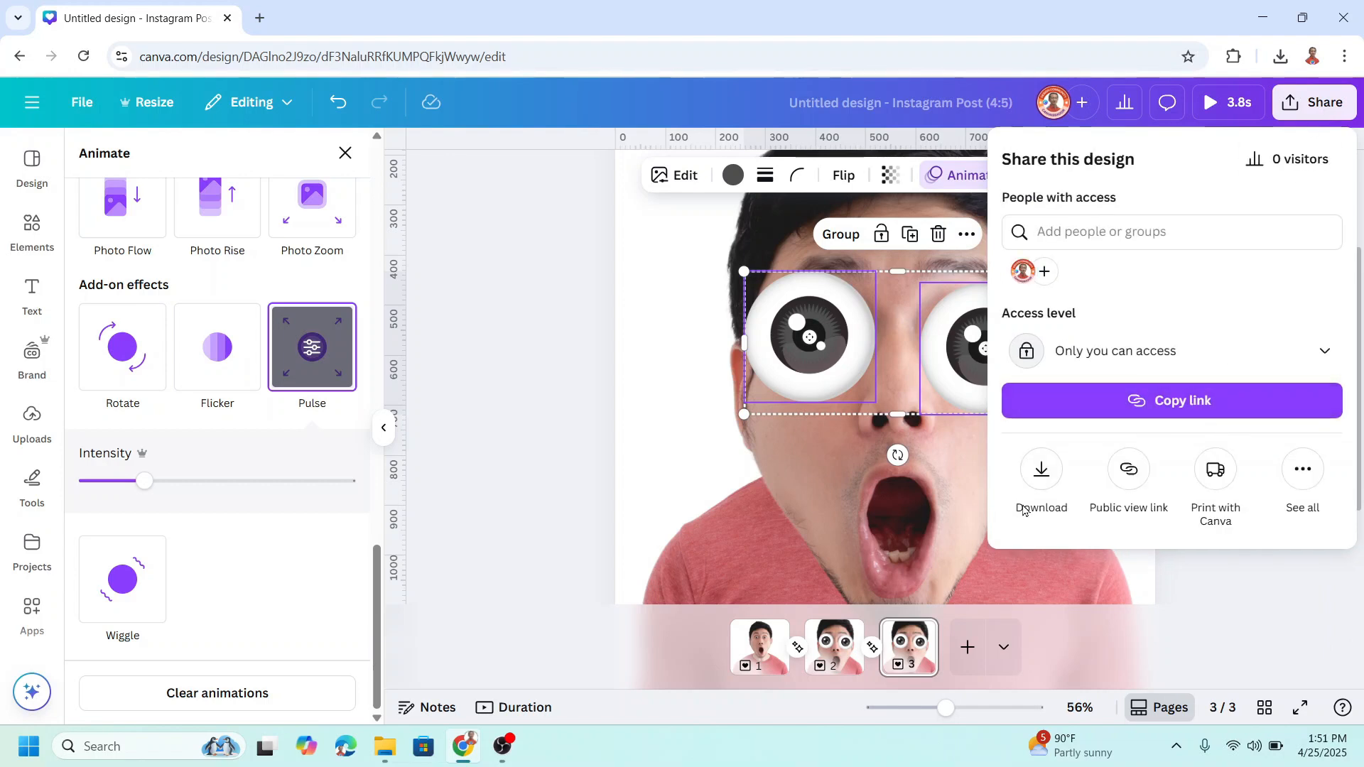
click(1040, 469)
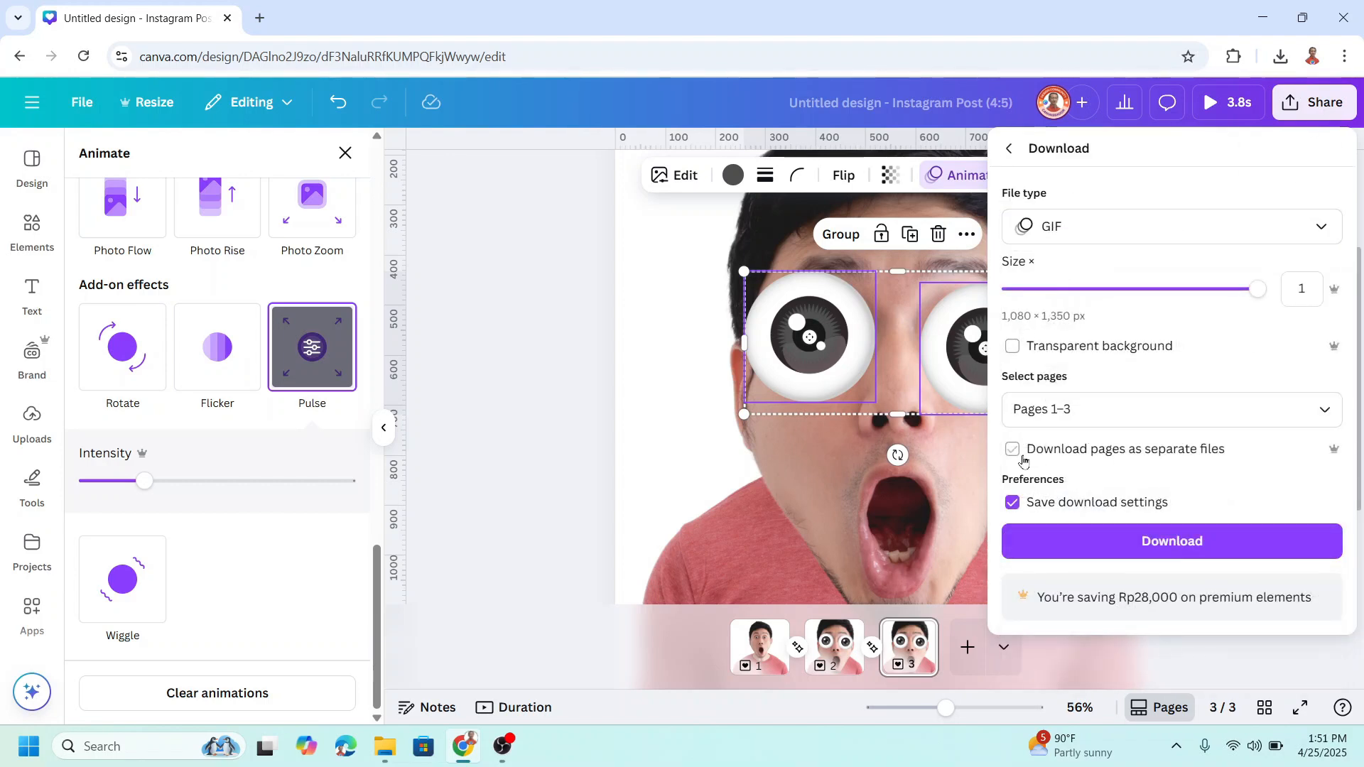
click(1011, 345)
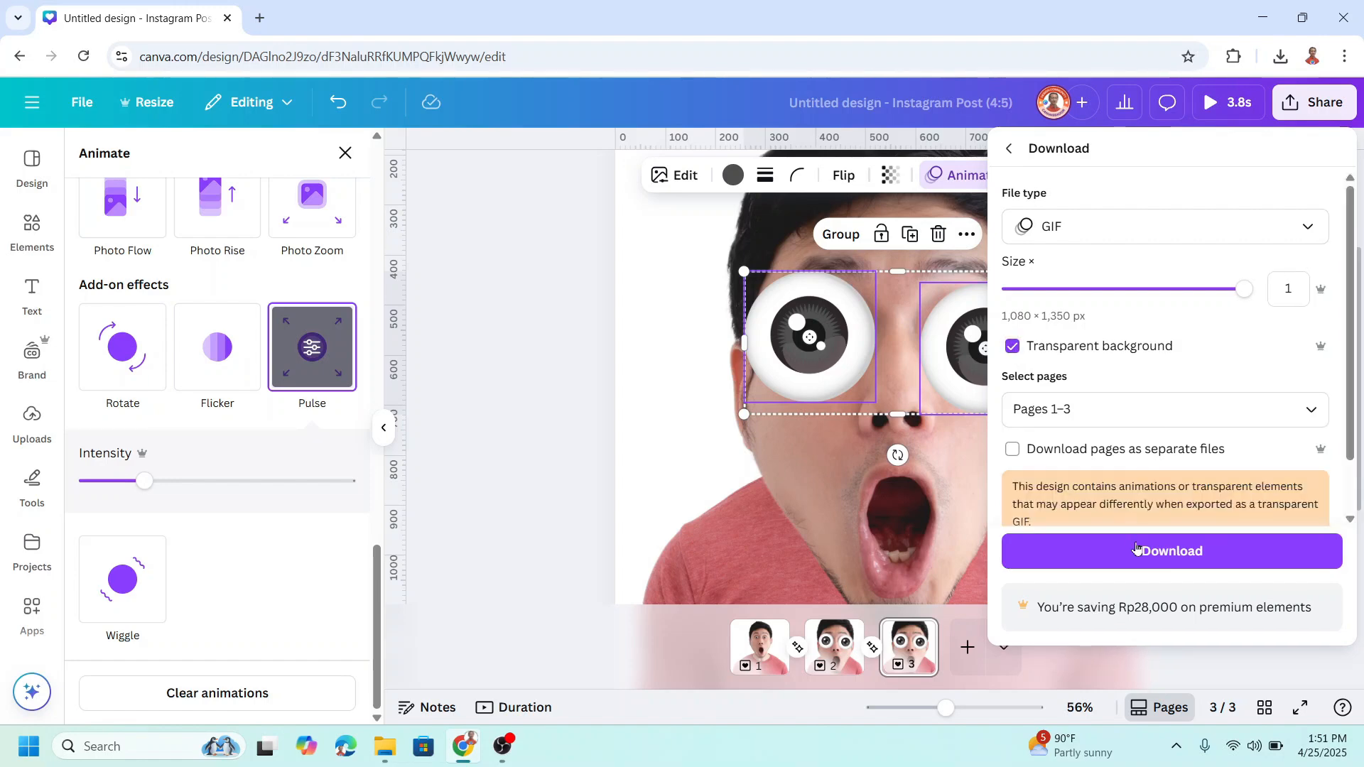
click(1170, 551)
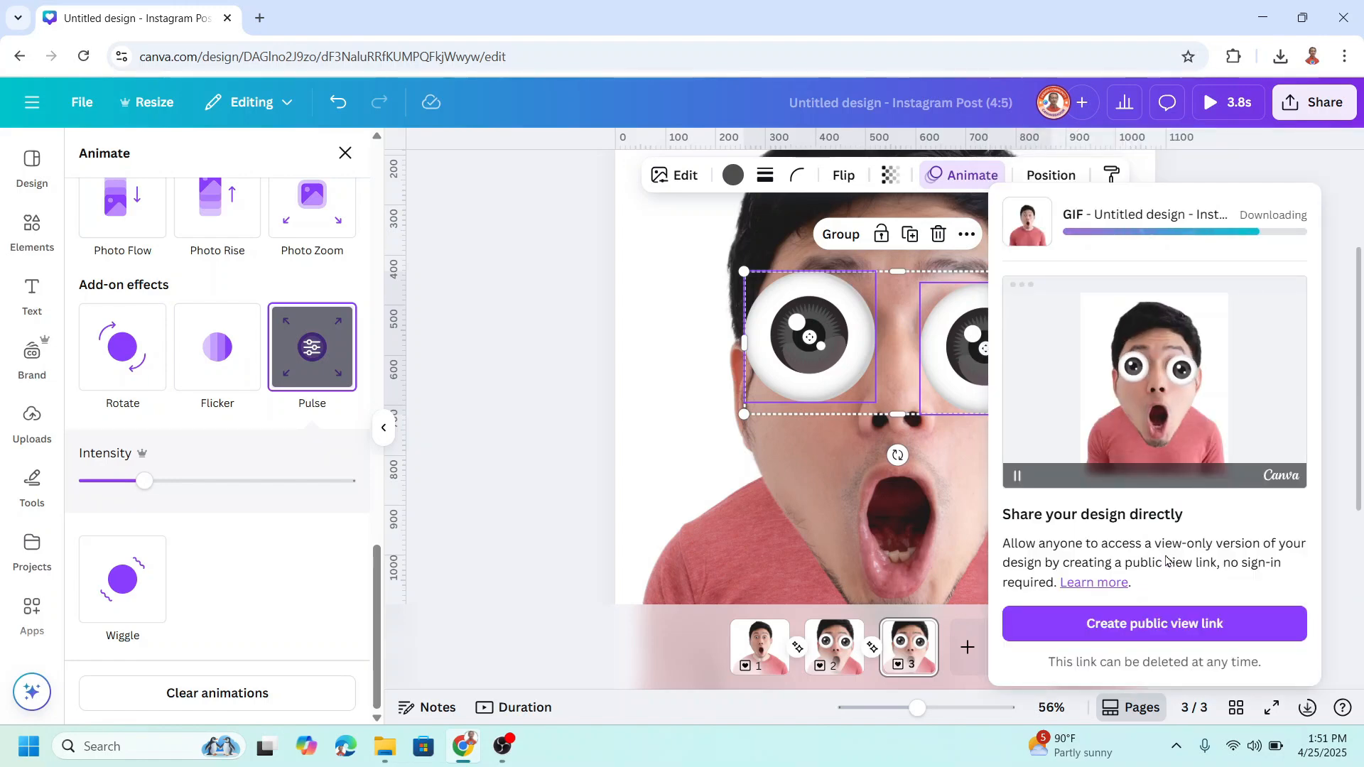